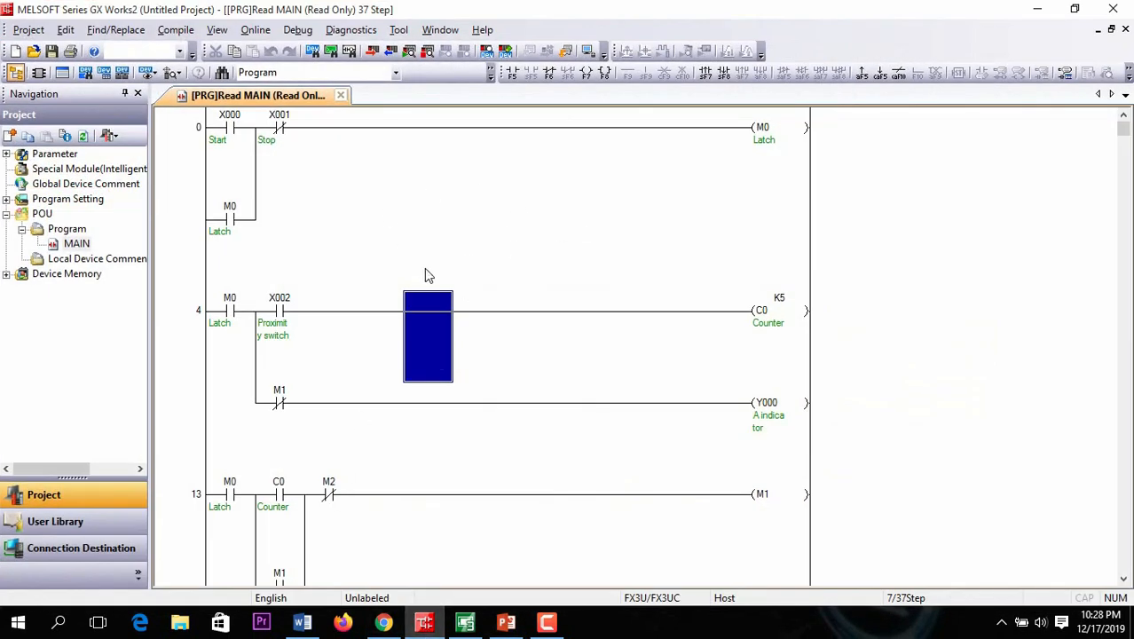
mouse_move(410, 255)
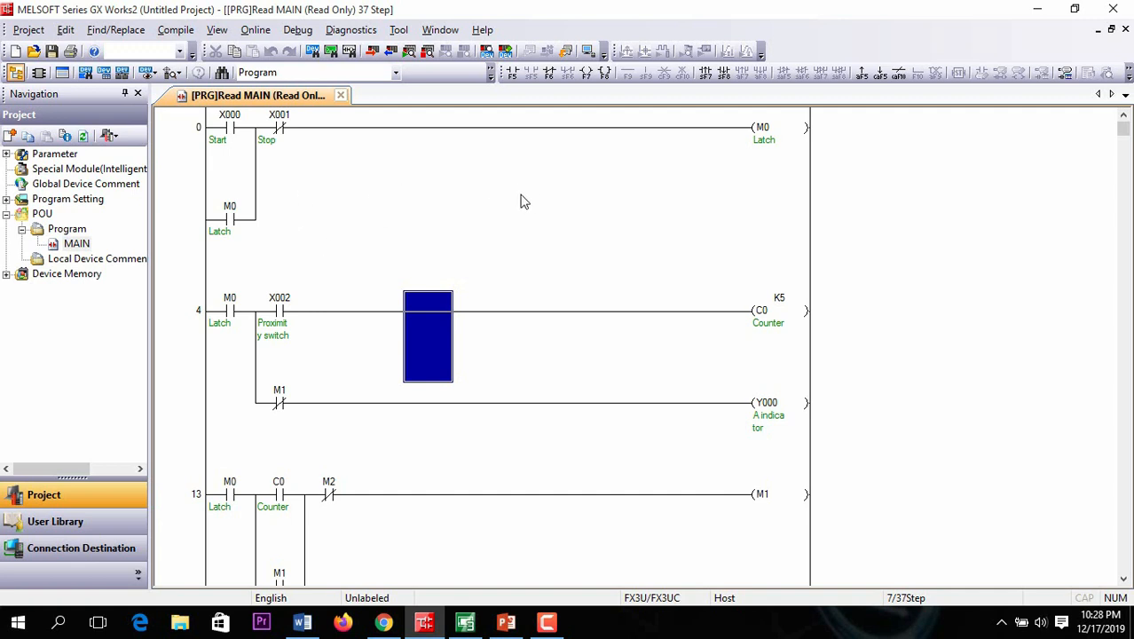
mouse_move(372, 213)
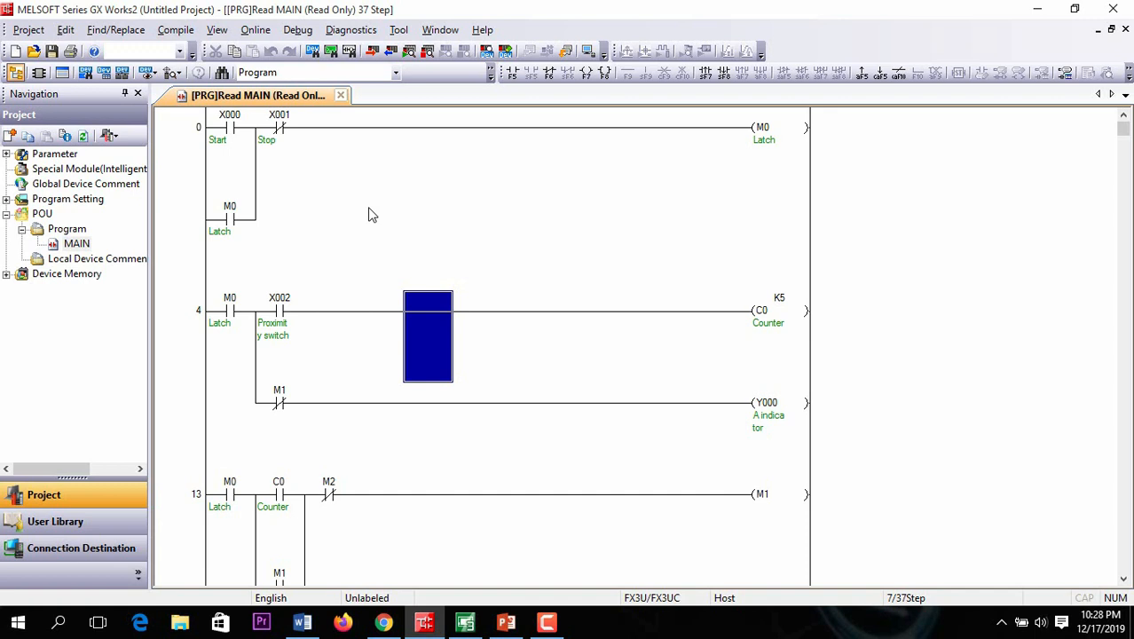
mouse_move(213, 149)
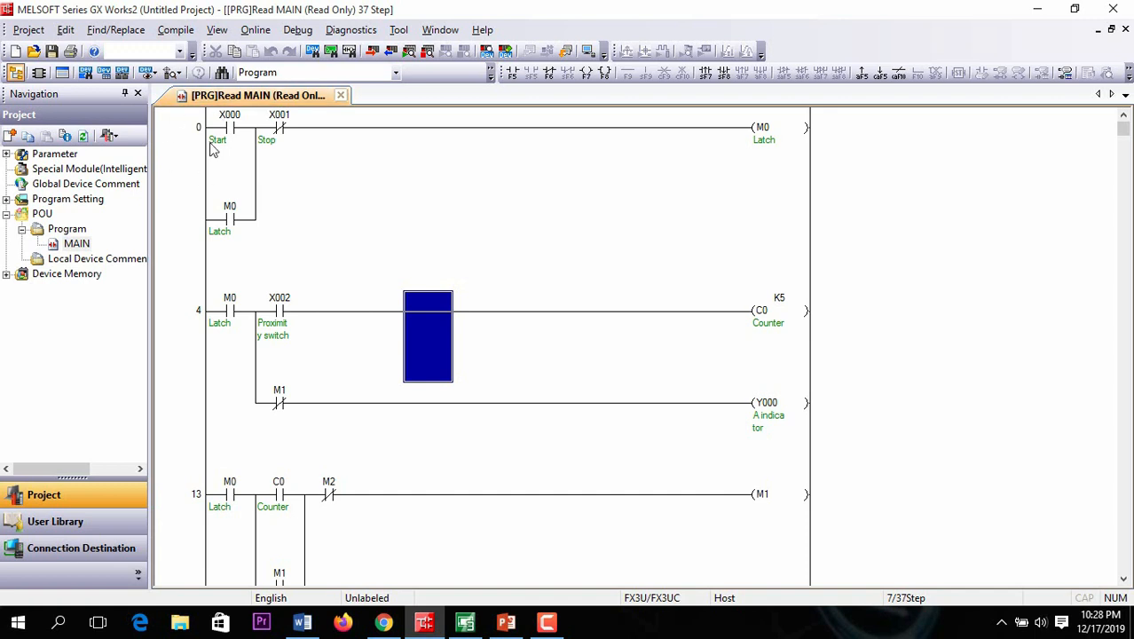
mouse_move(245, 156)
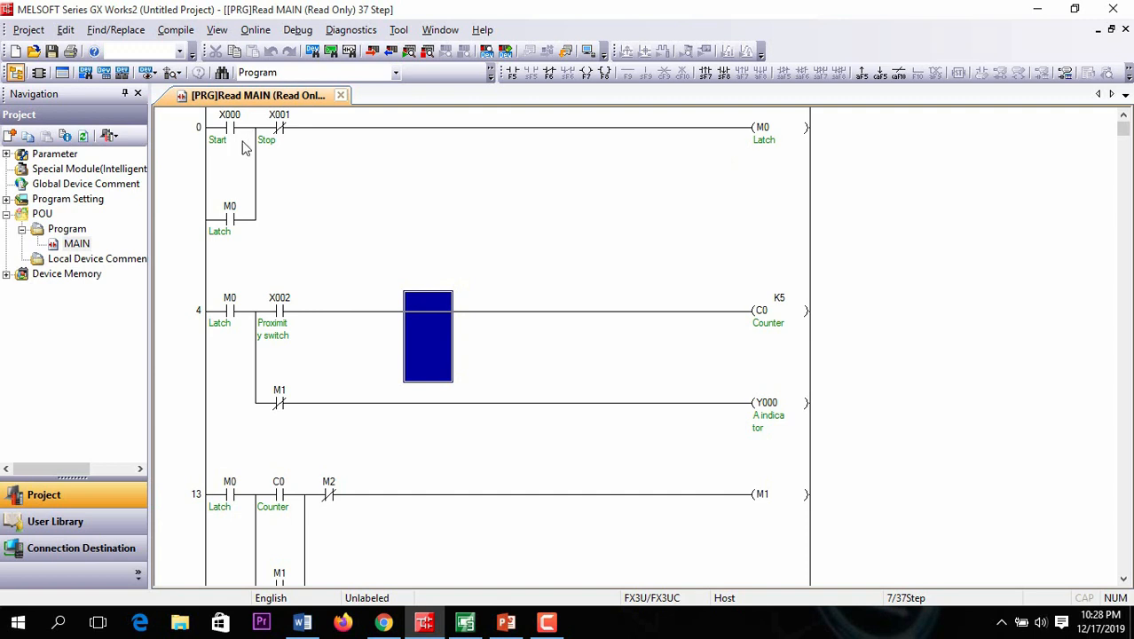
mouse_move(299, 131)
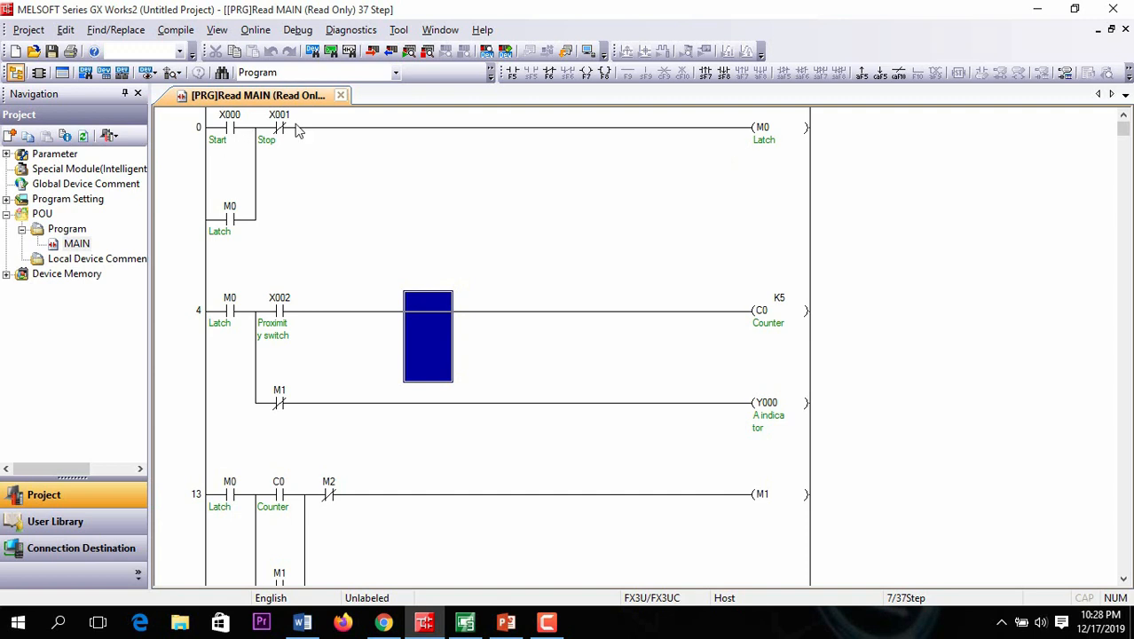
Step: Review the ladder: Start contact X000, the proximity counting rung and the M1 latch rung
click(229, 127)
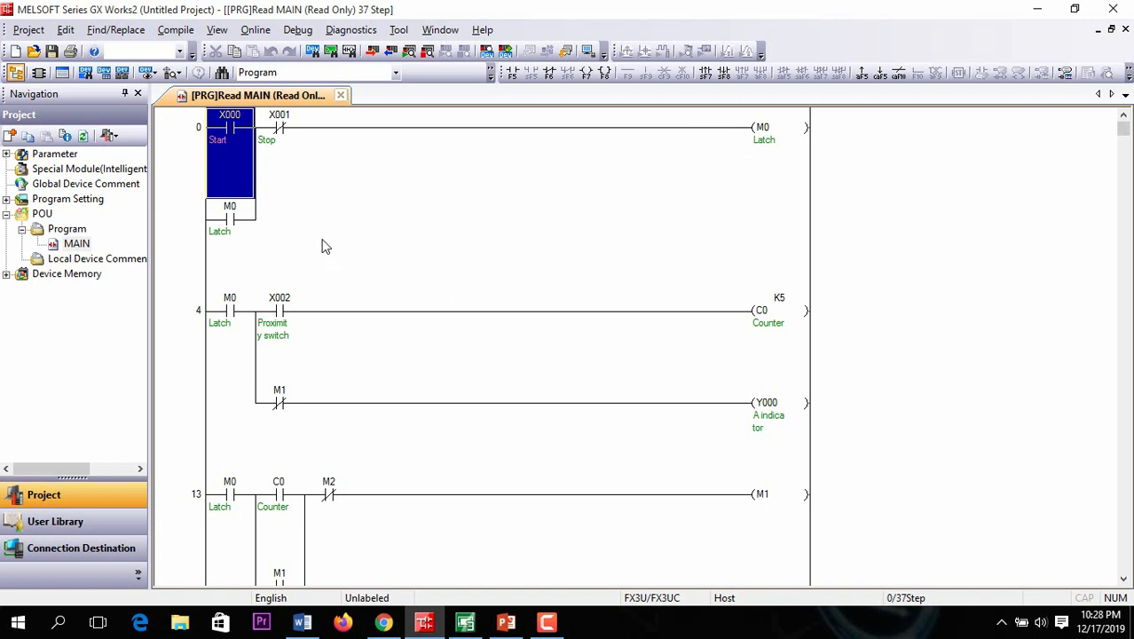
mouse_move(460, 224)
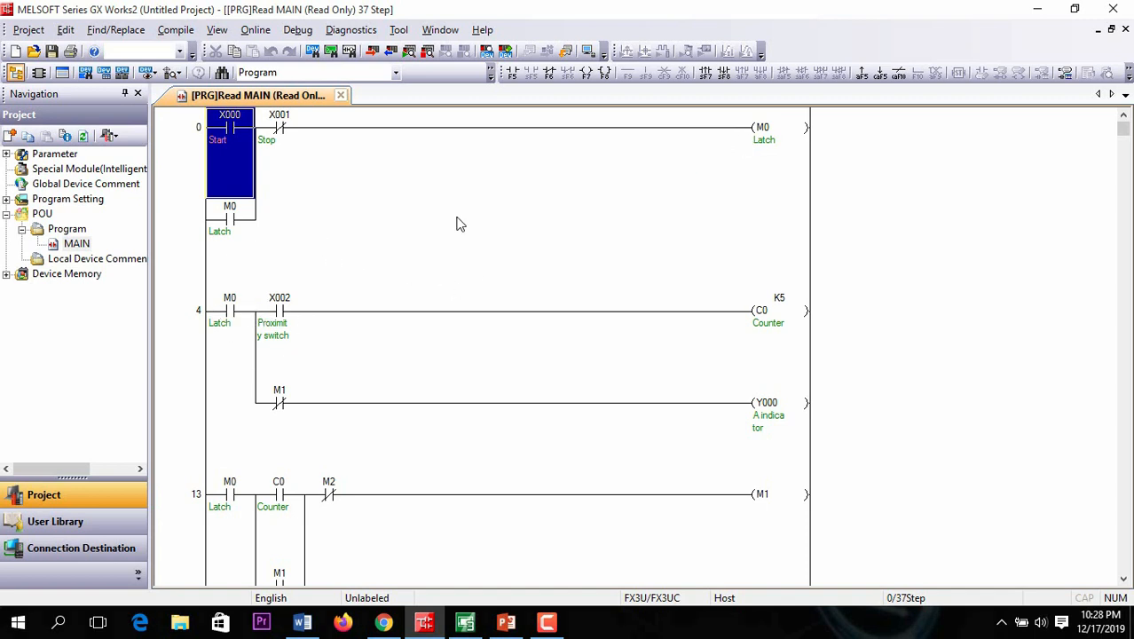
mouse_move(278, 346)
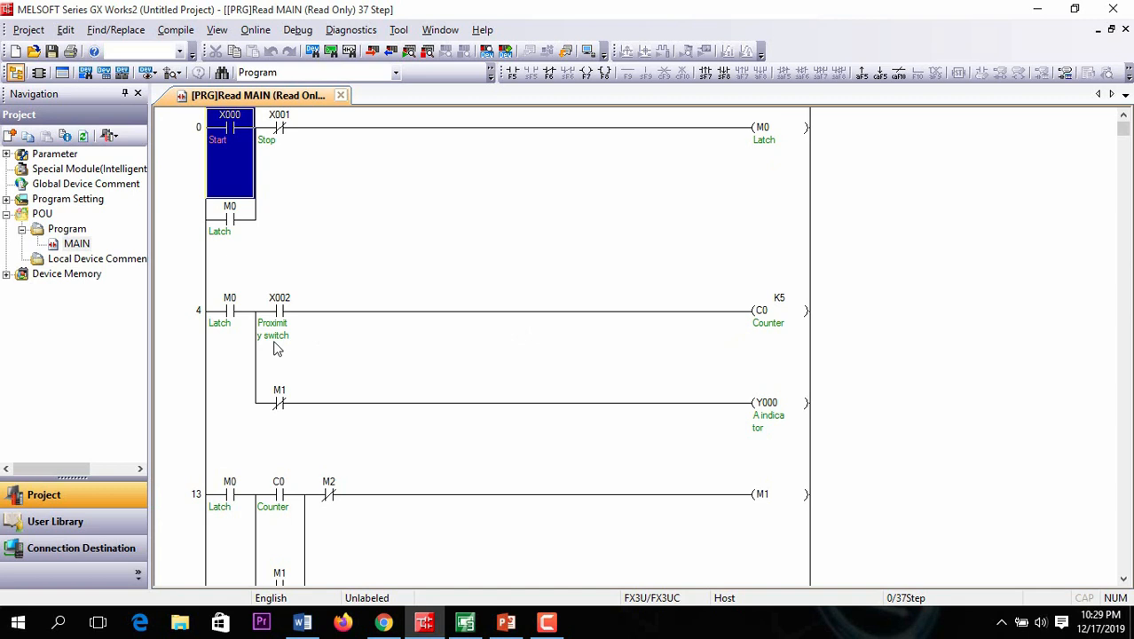
mouse_move(319, 355)
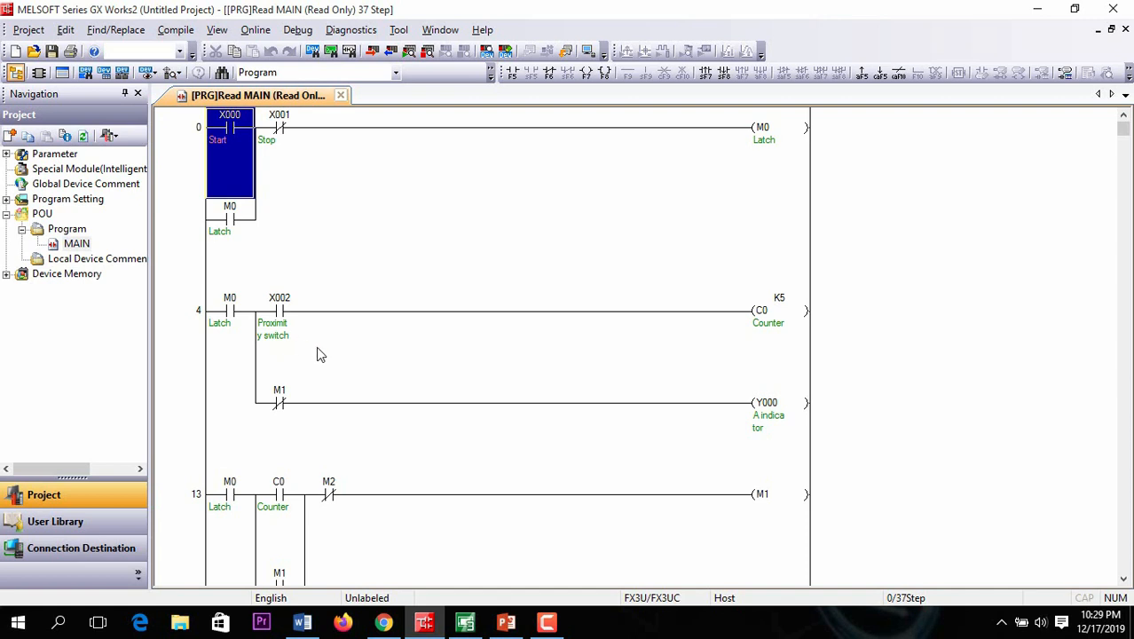
mouse_move(327, 358)
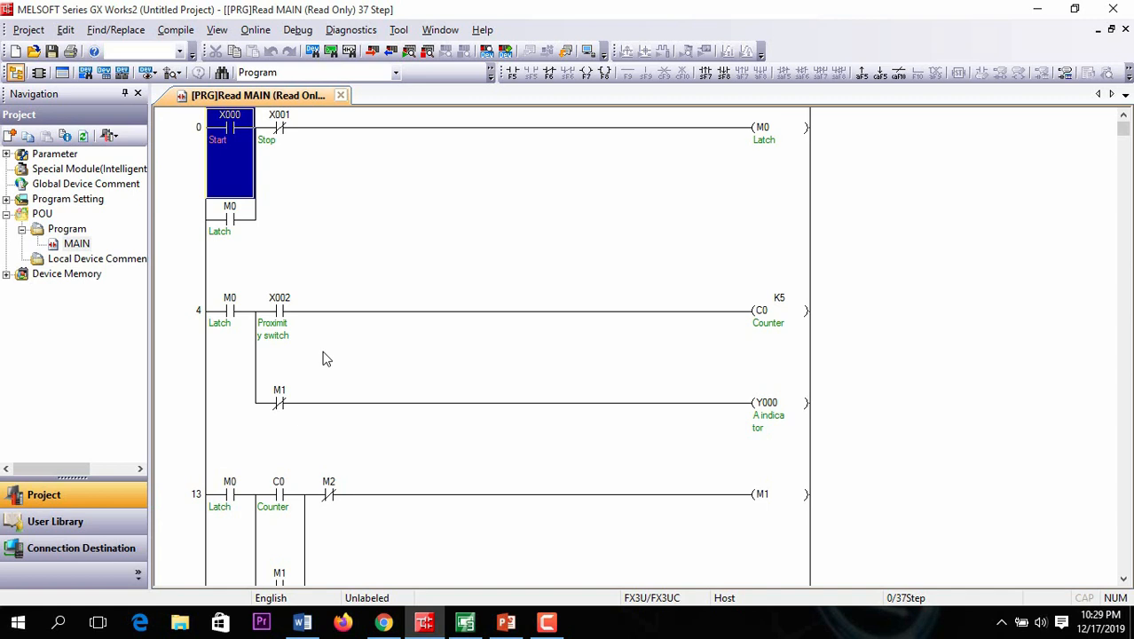
mouse_move(569, 368)
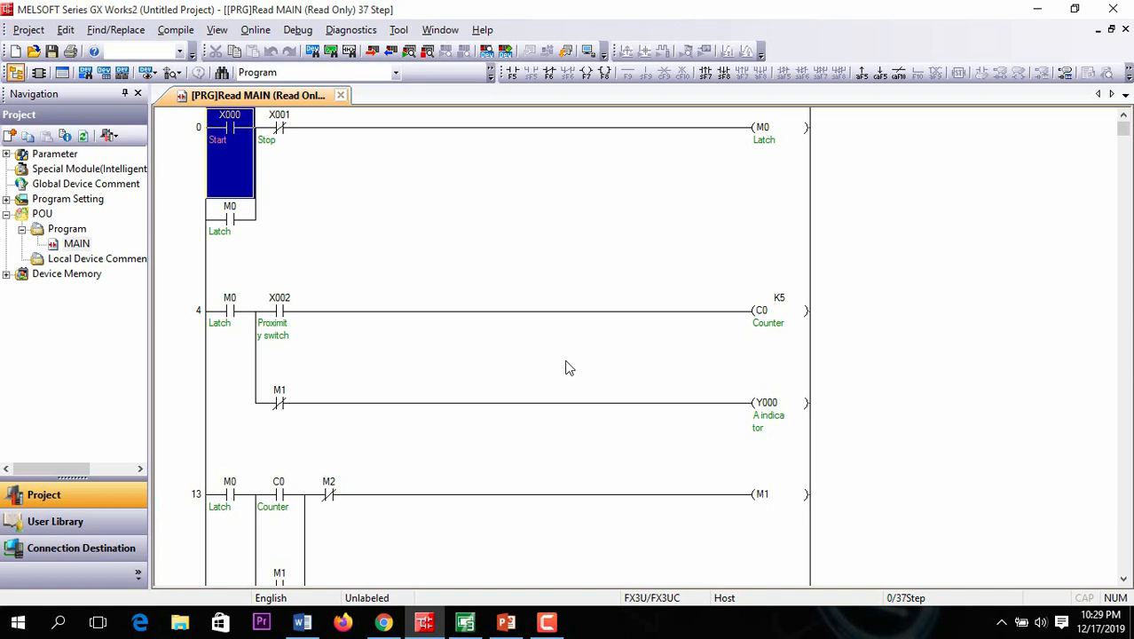
click(576, 337)
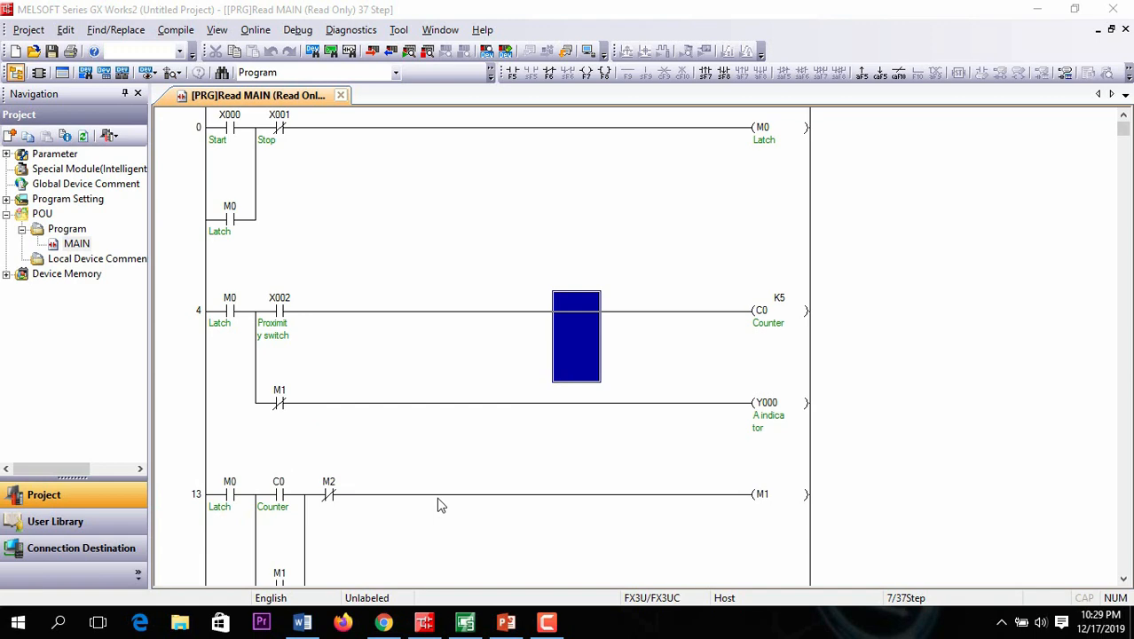
click(428, 494)
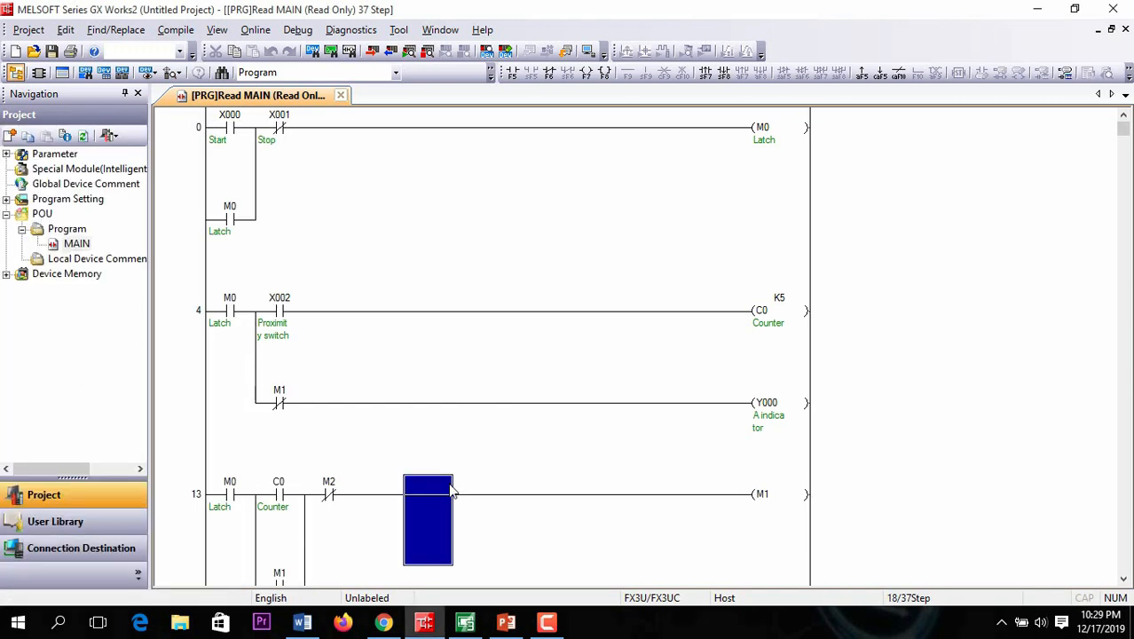
mouse_move(1125, 581)
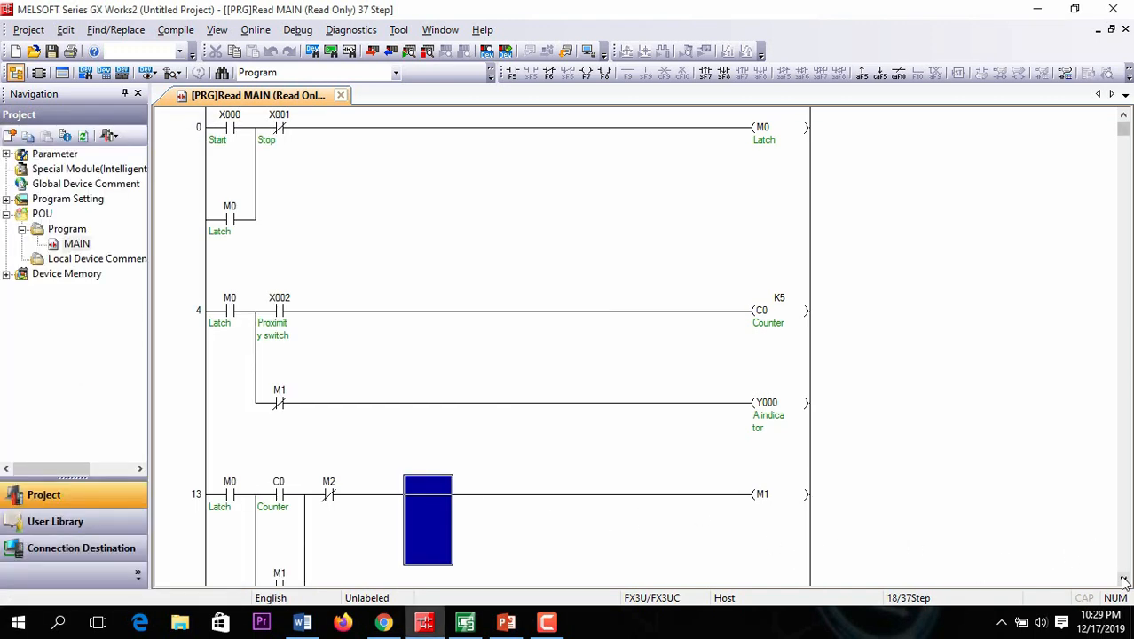
scroll(down, 3)
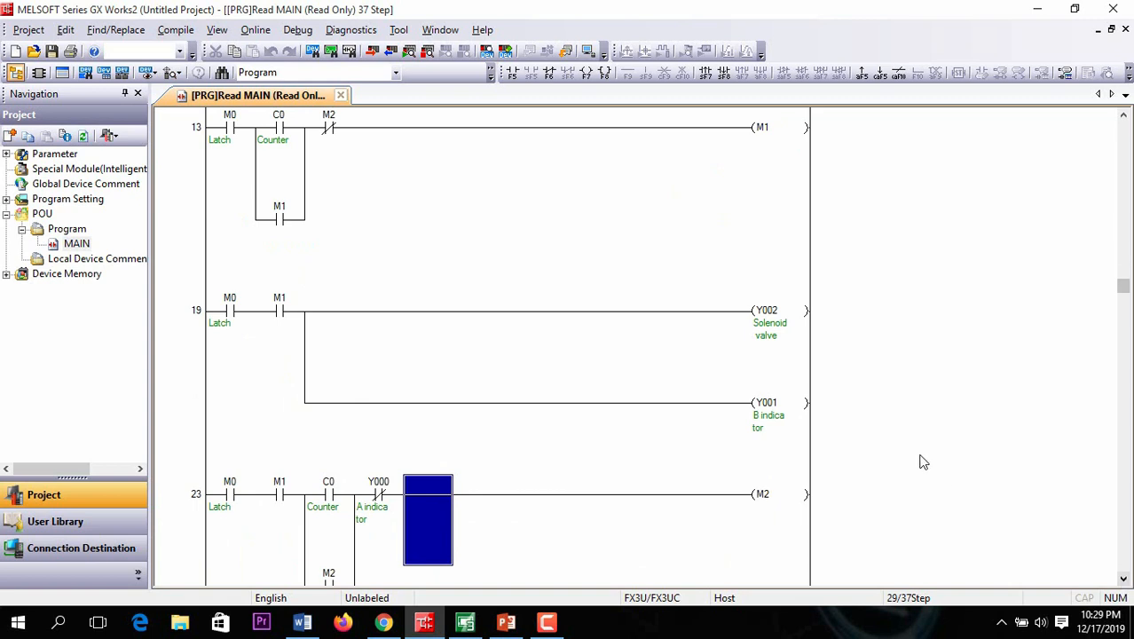
mouse_move(304, 168)
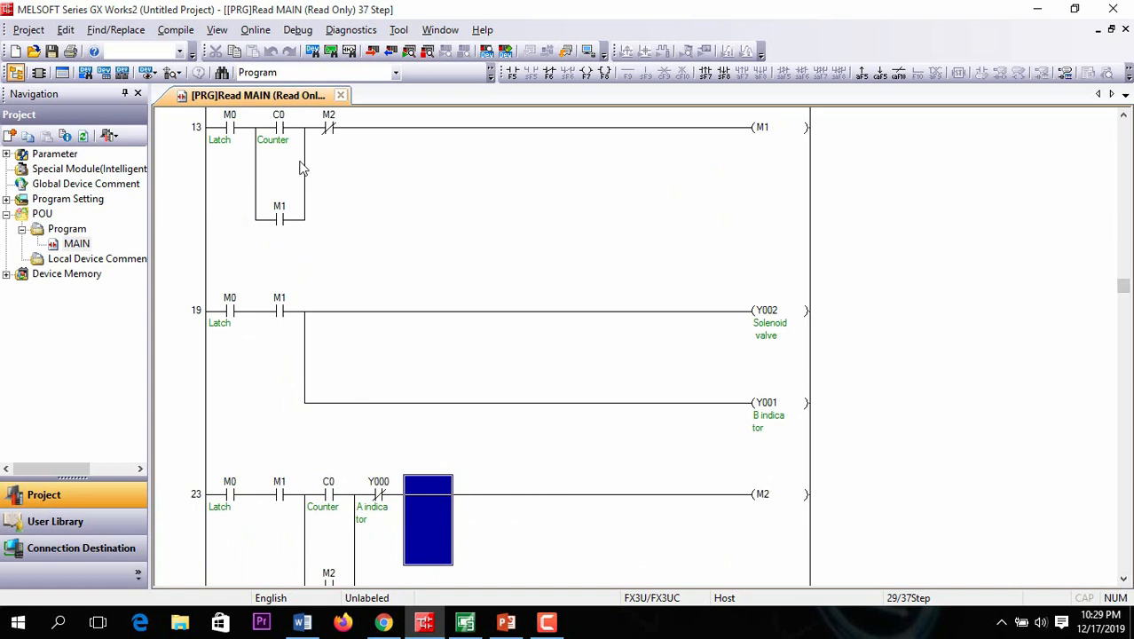
mouse_move(285, 146)
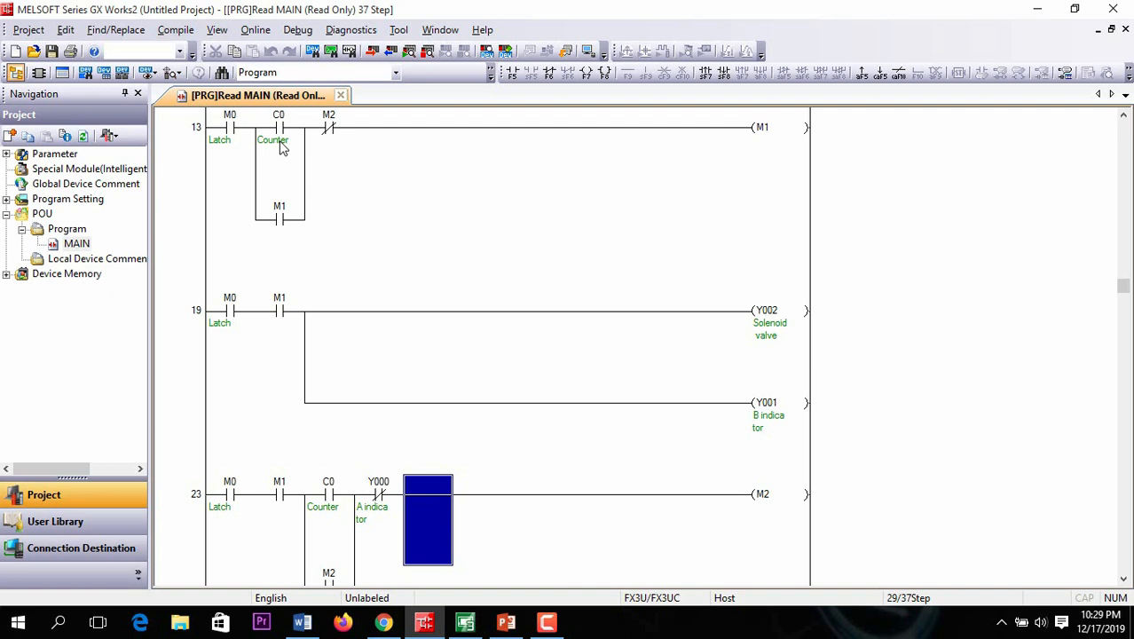
mouse_move(472, 242)
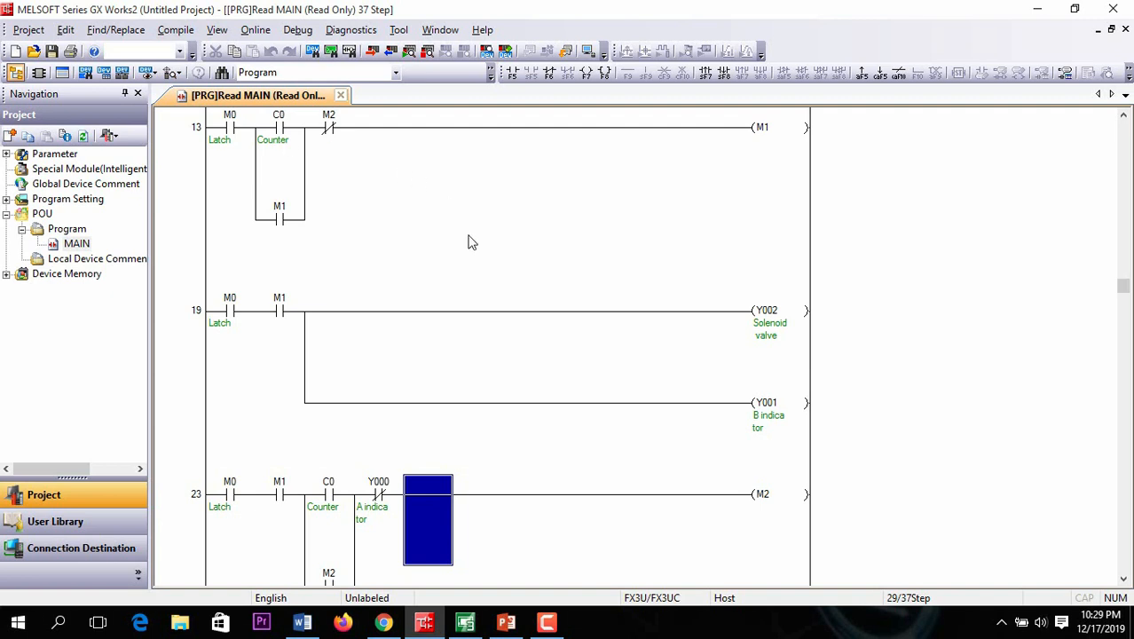
mouse_move(760, 342)
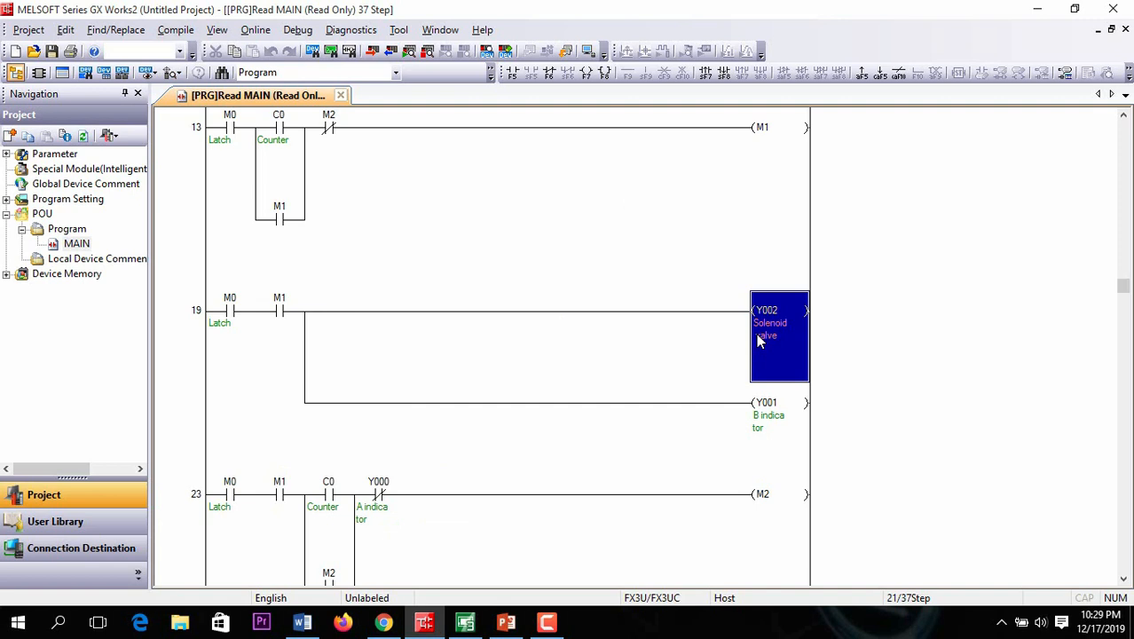
mouse_move(713, 396)
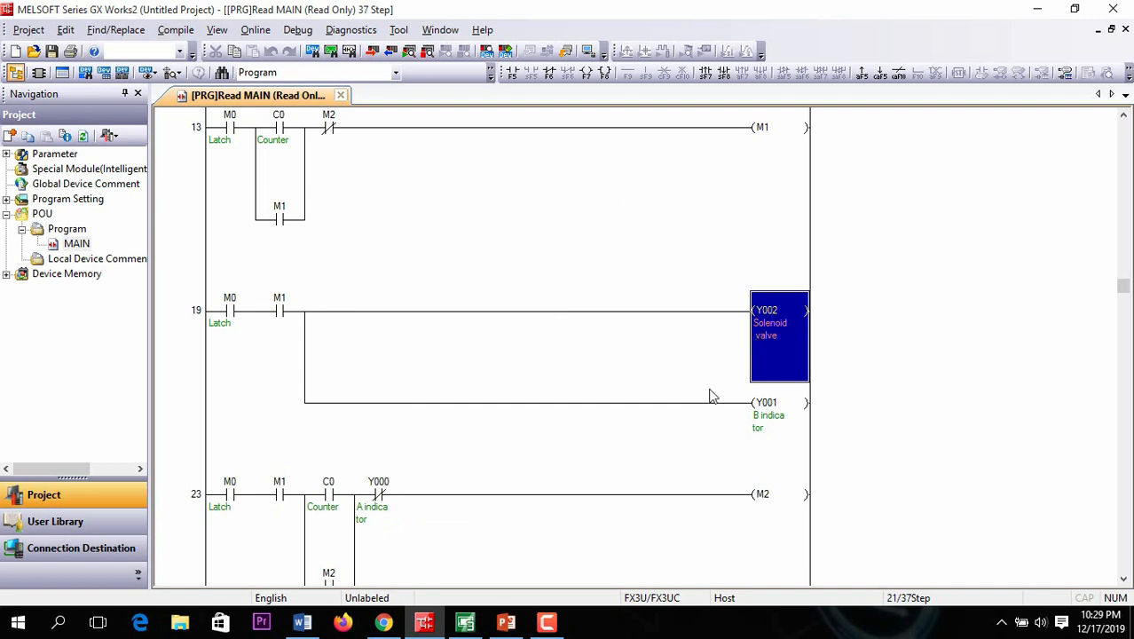
mouse_move(710, 424)
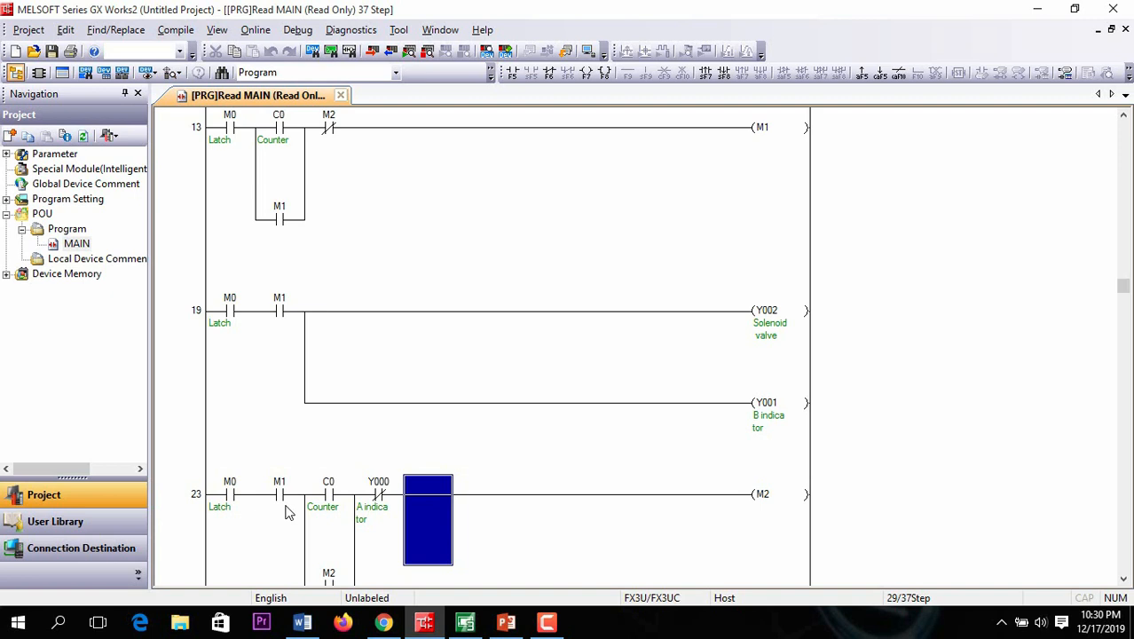
mouse_move(847, 566)
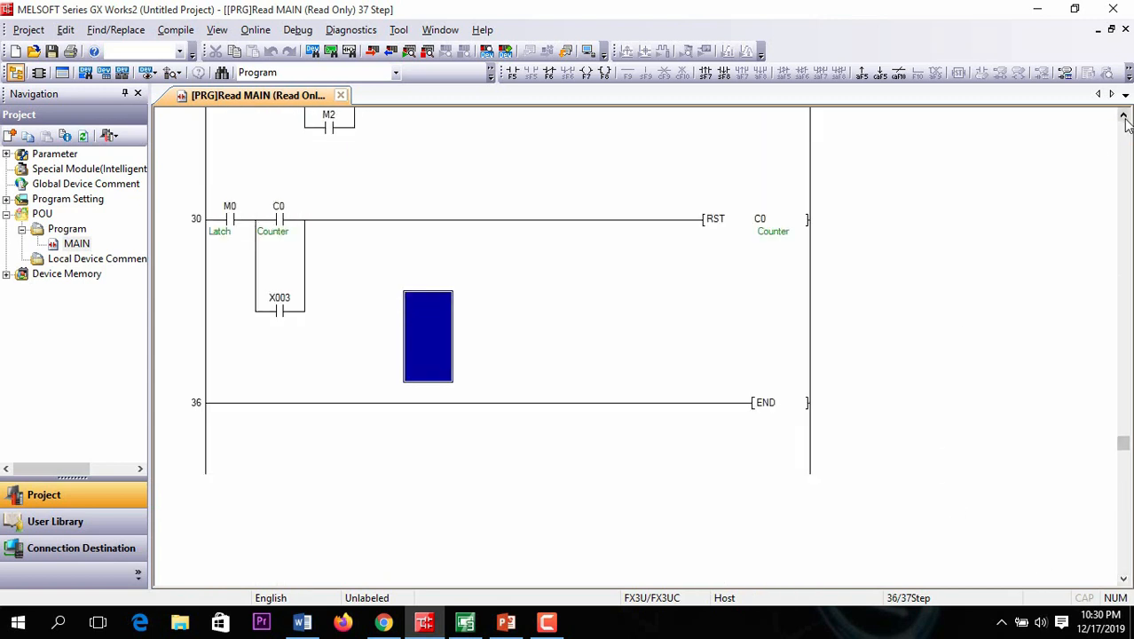
scroll(up, 3)
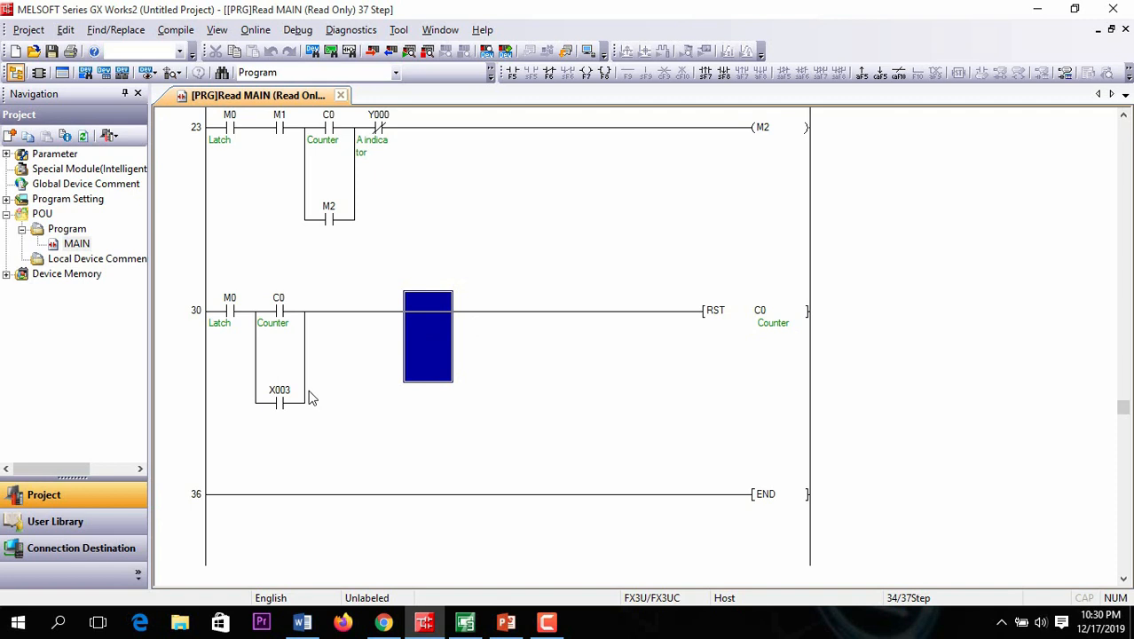
mouse_move(284, 417)
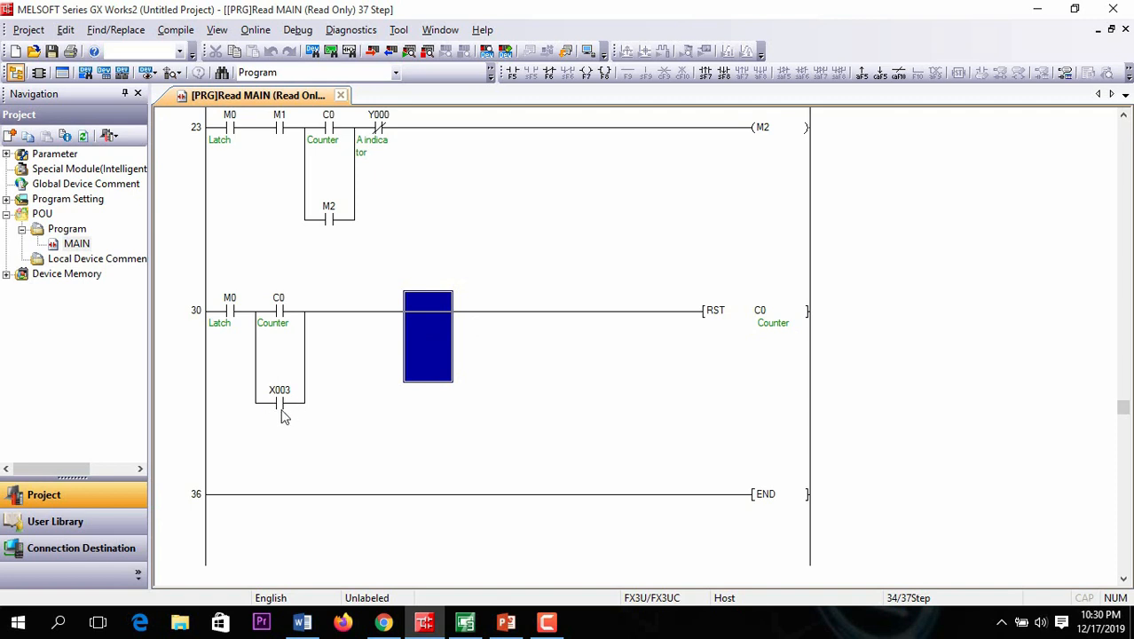
mouse_move(519, 291)
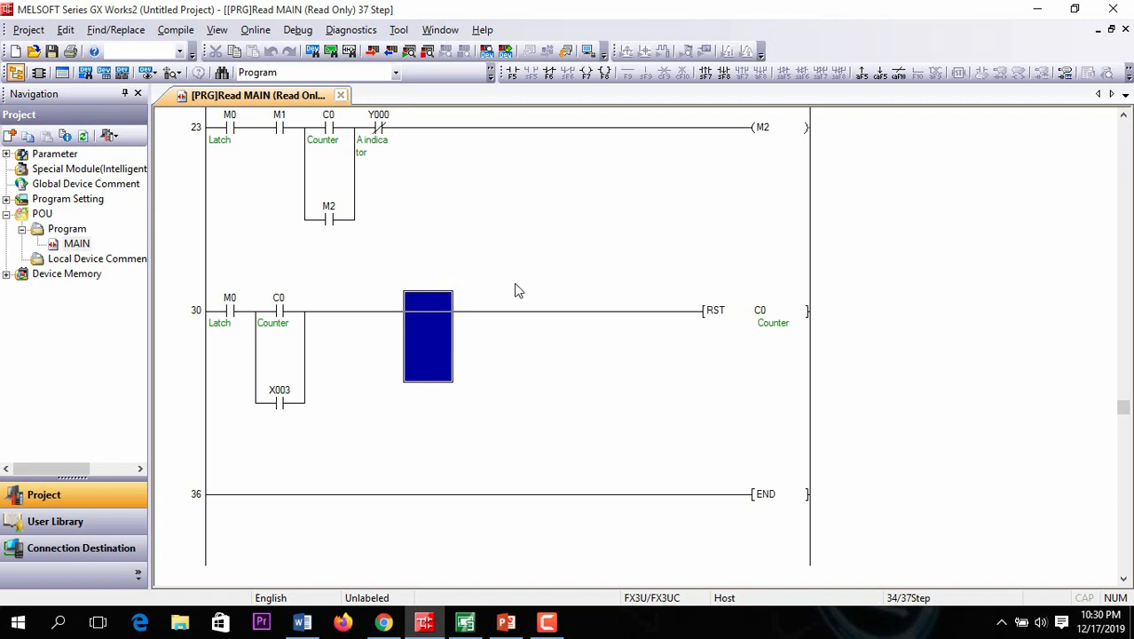
mouse_move(578, 247)
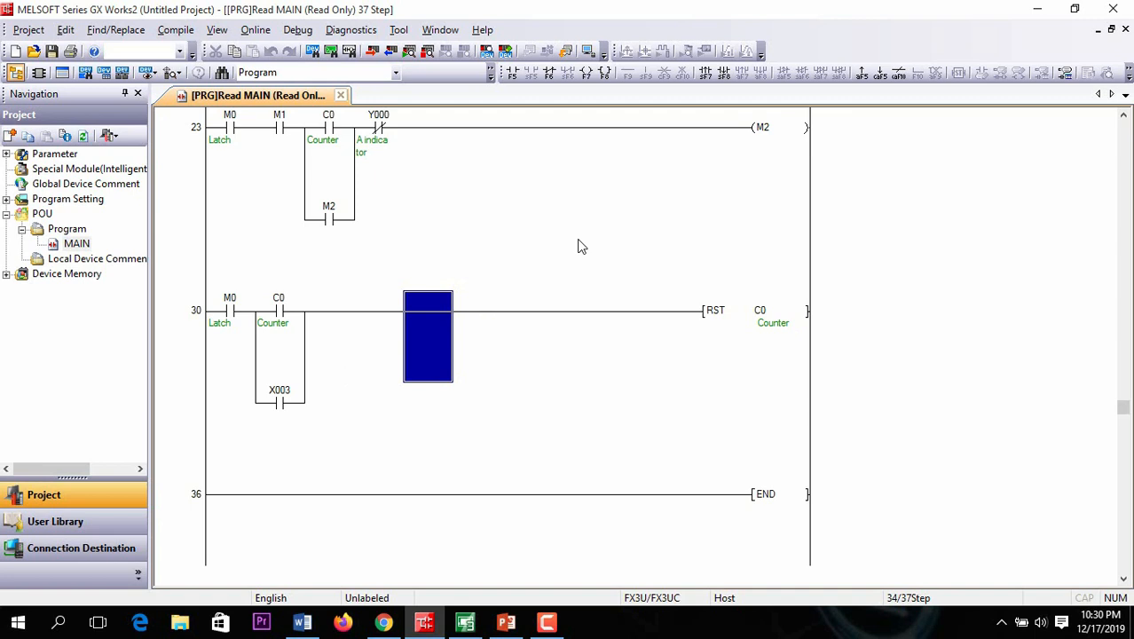
mouse_move(630, 241)
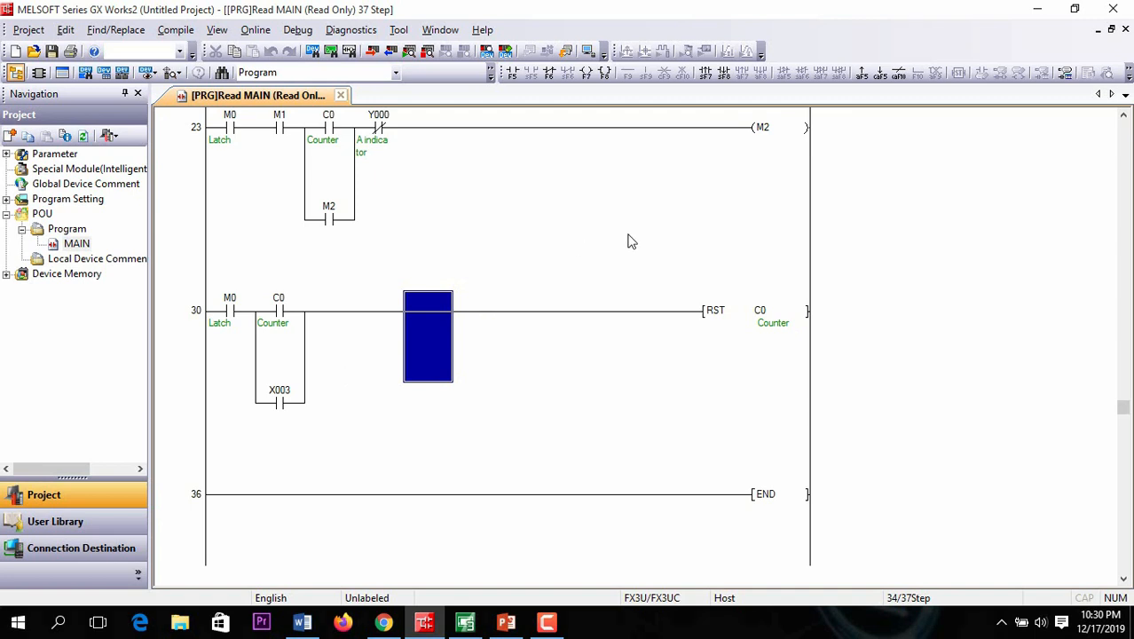
mouse_move(1097, 122)
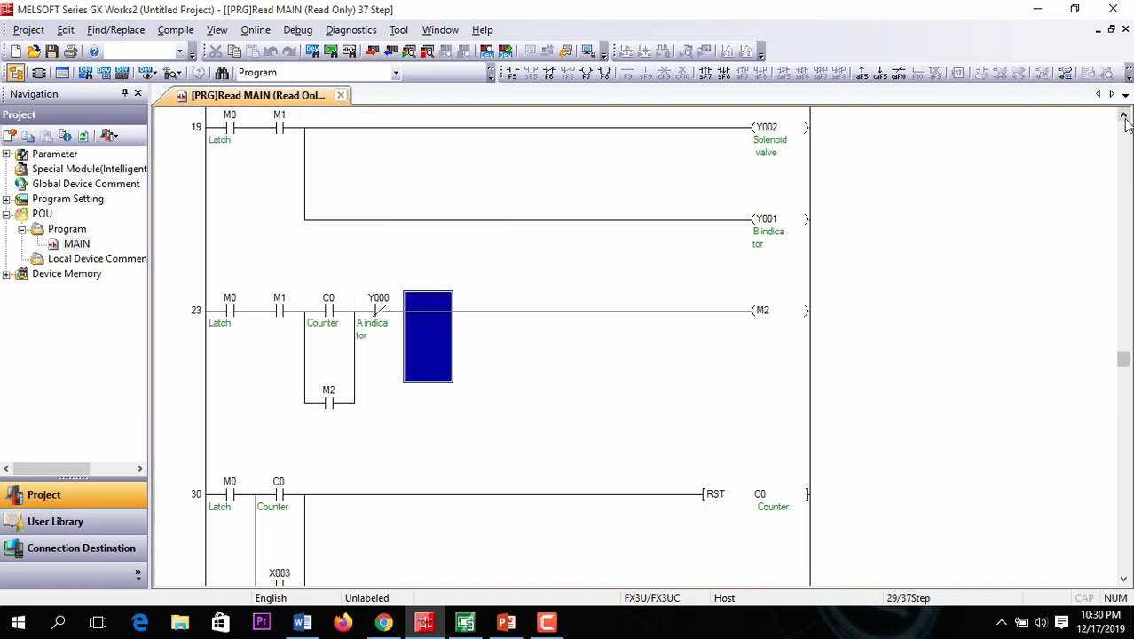
mouse_move(592, 48)
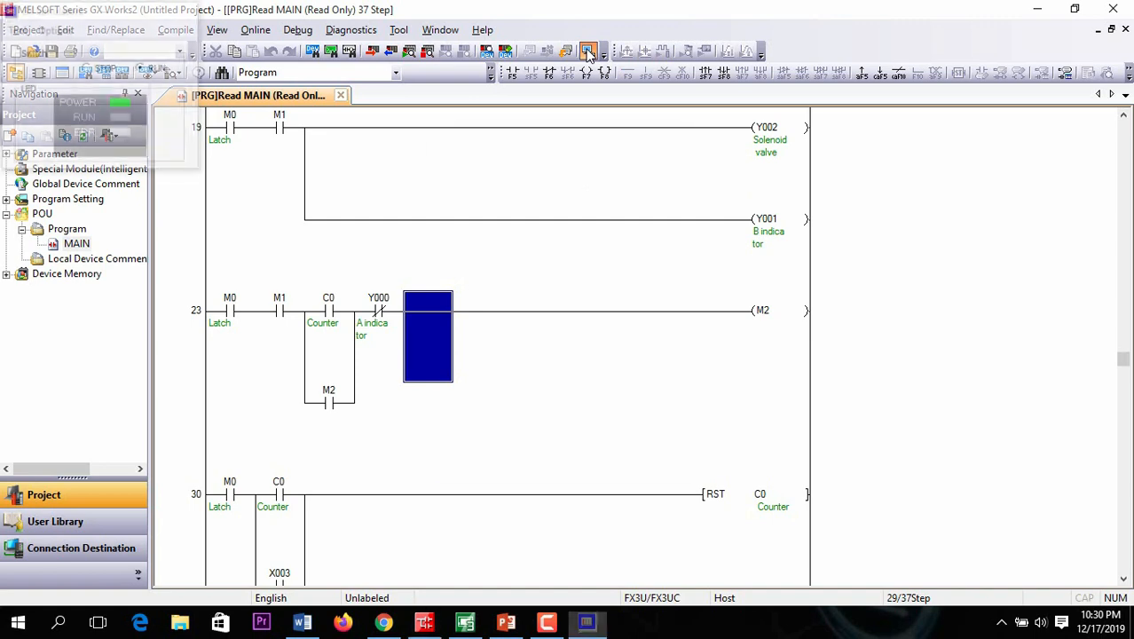
Step: Bring GT Designer3's screen B-1 with its buttons and three indicator lamps to the front
click(588, 51)
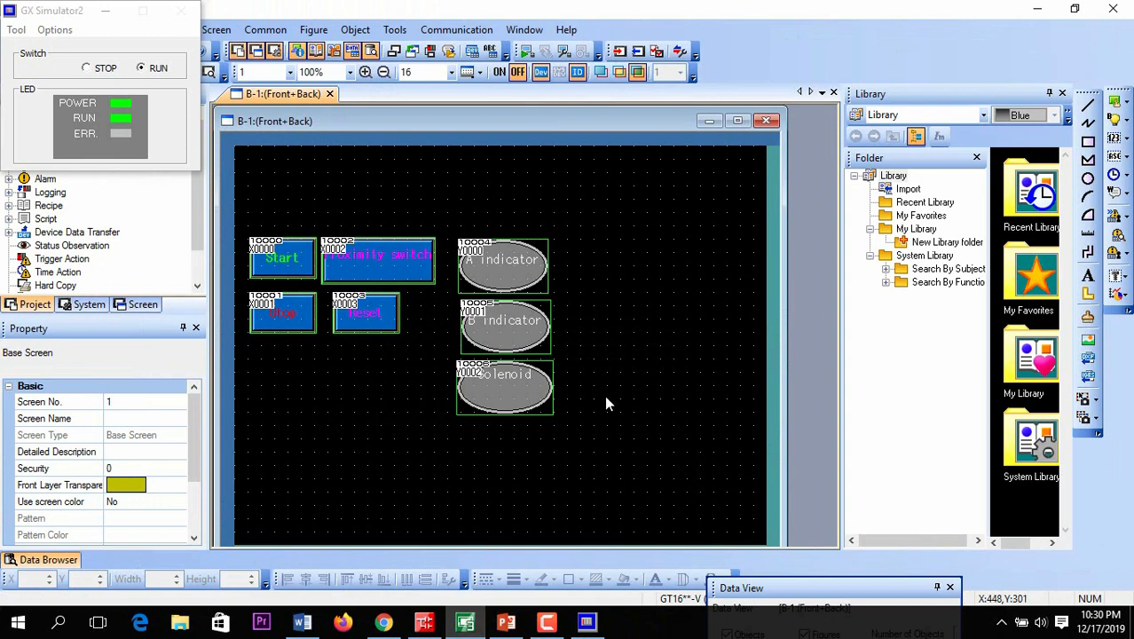
mouse_move(526, 51)
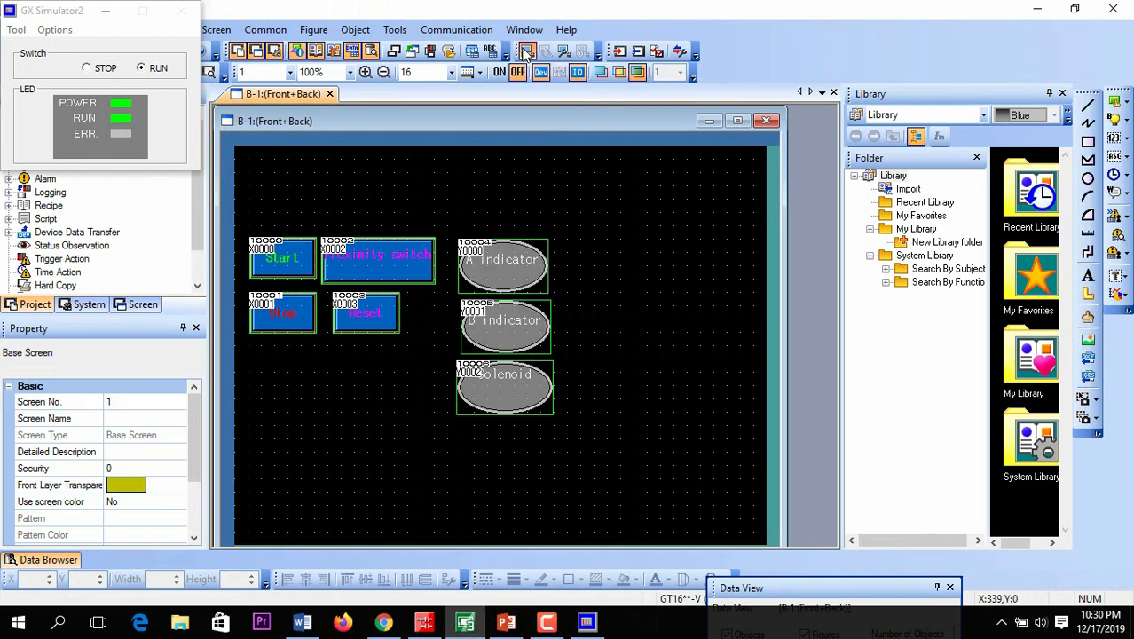
Step: Simulate the operator screen beside the ladder monitor and press Start to latch M0
click(526, 51)
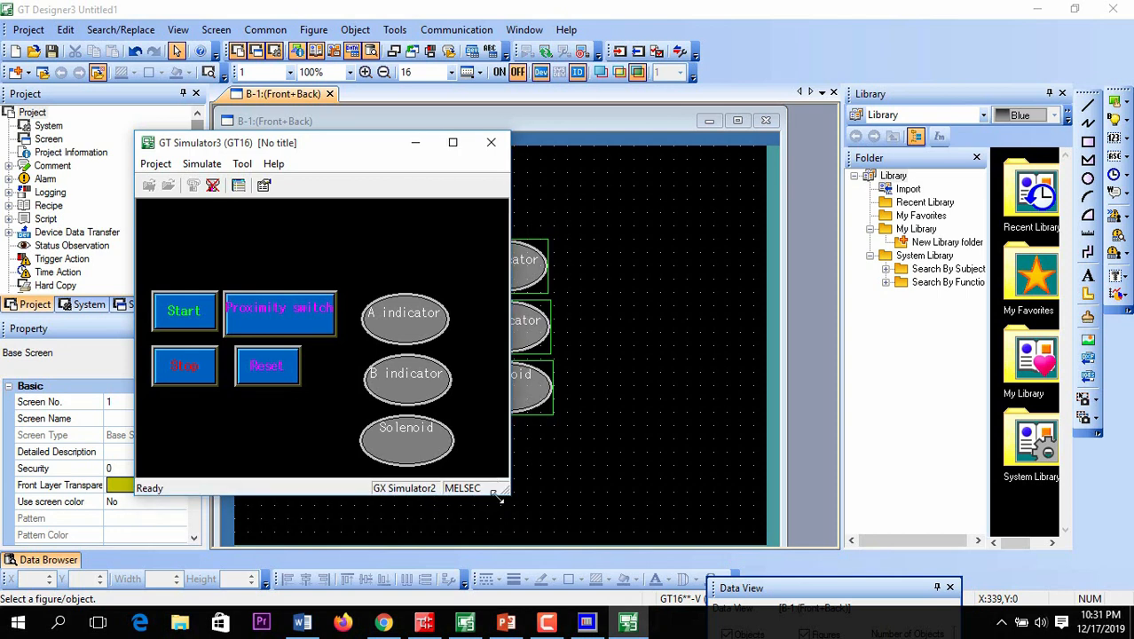
click(424, 622)
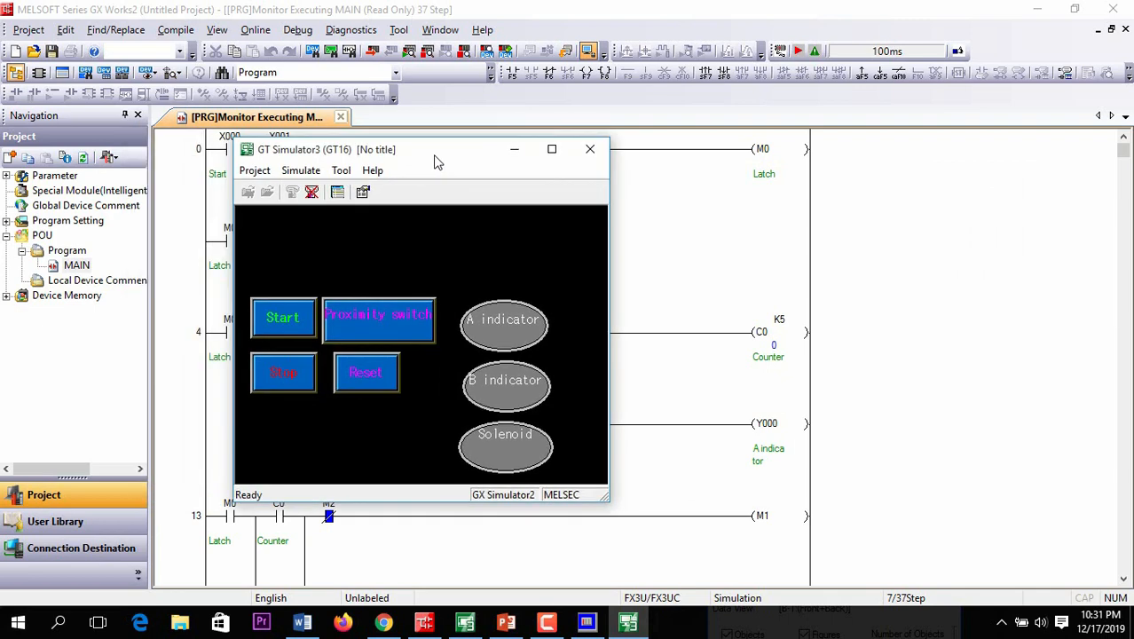
drag(435, 149, 537, 127)
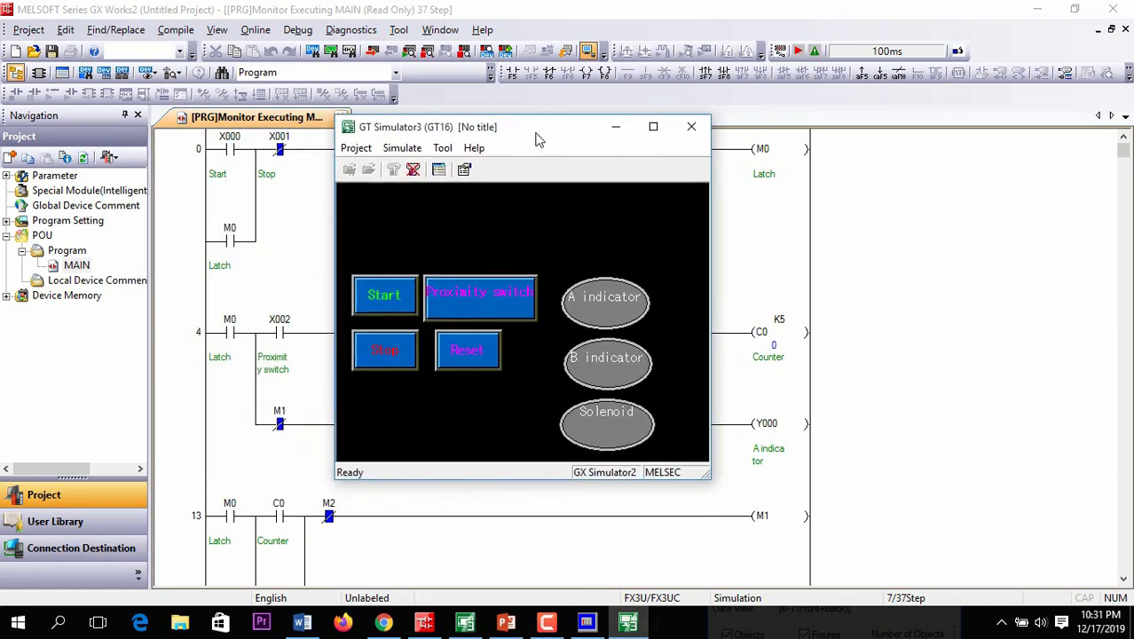
mouse_move(397, 287)
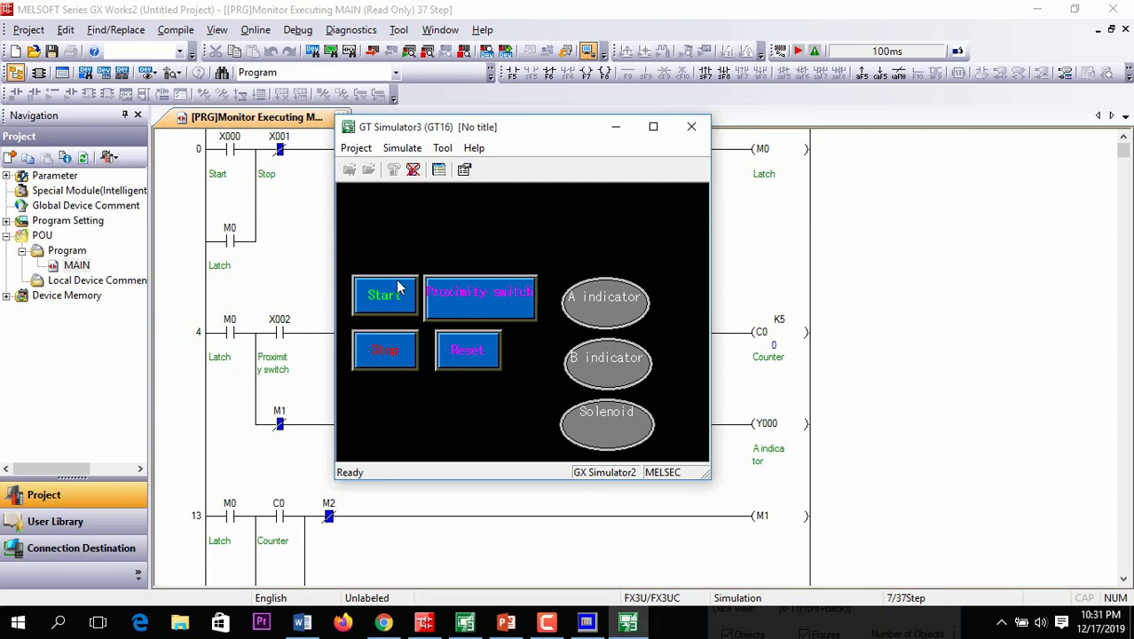
click(385, 294)
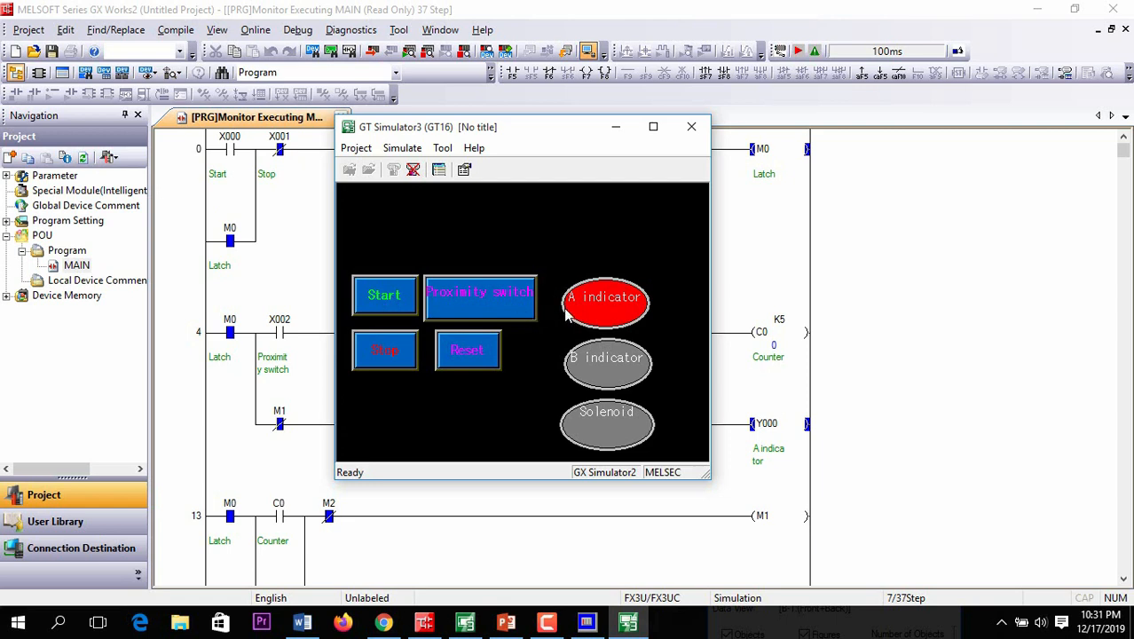
mouse_move(641, 300)
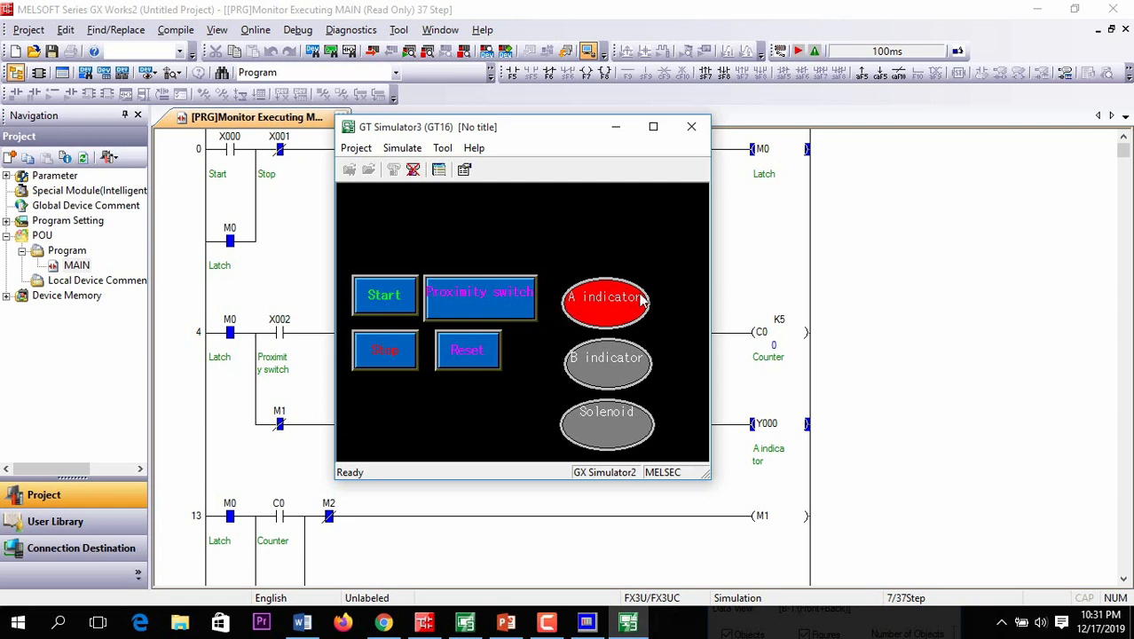
mouse_move(315, 326)
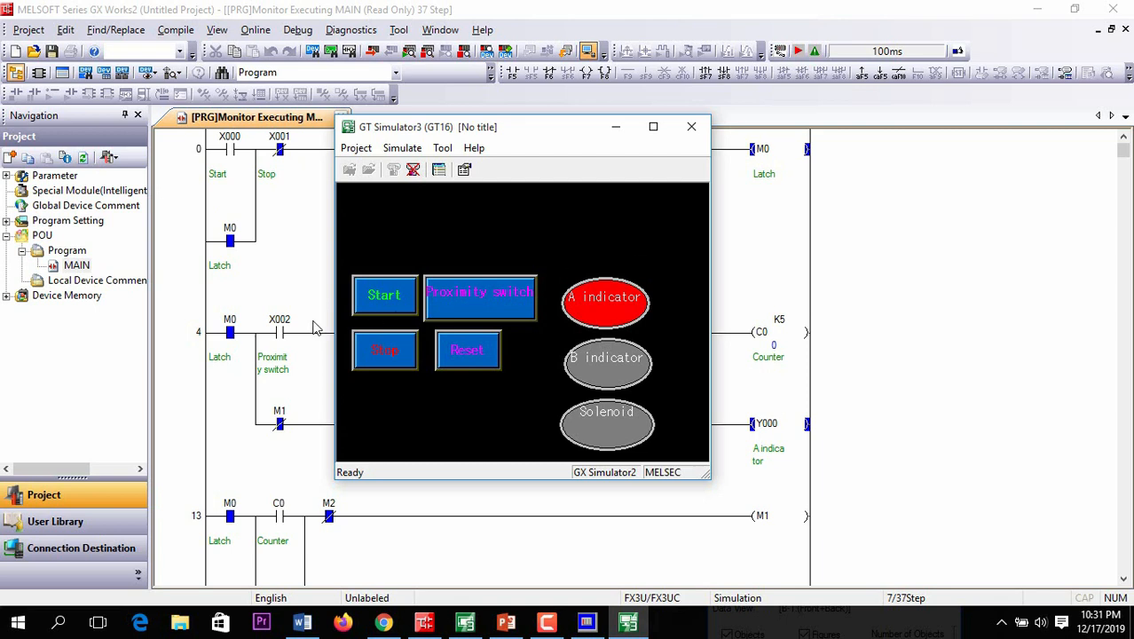
mouse_move(423, 417)
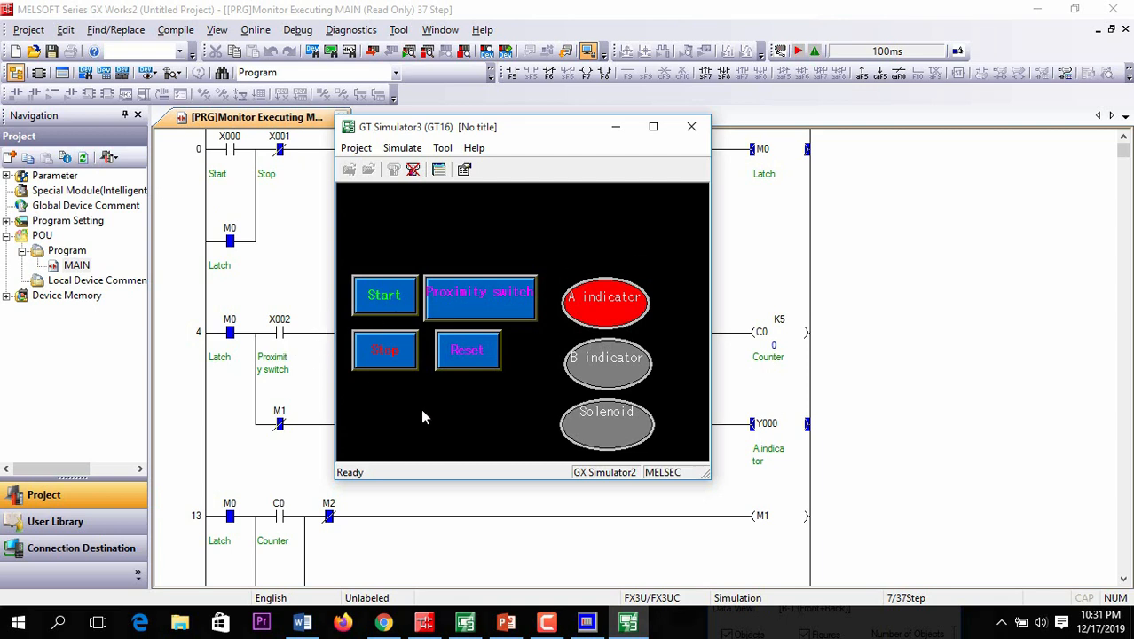
mouse_move(779, 320)
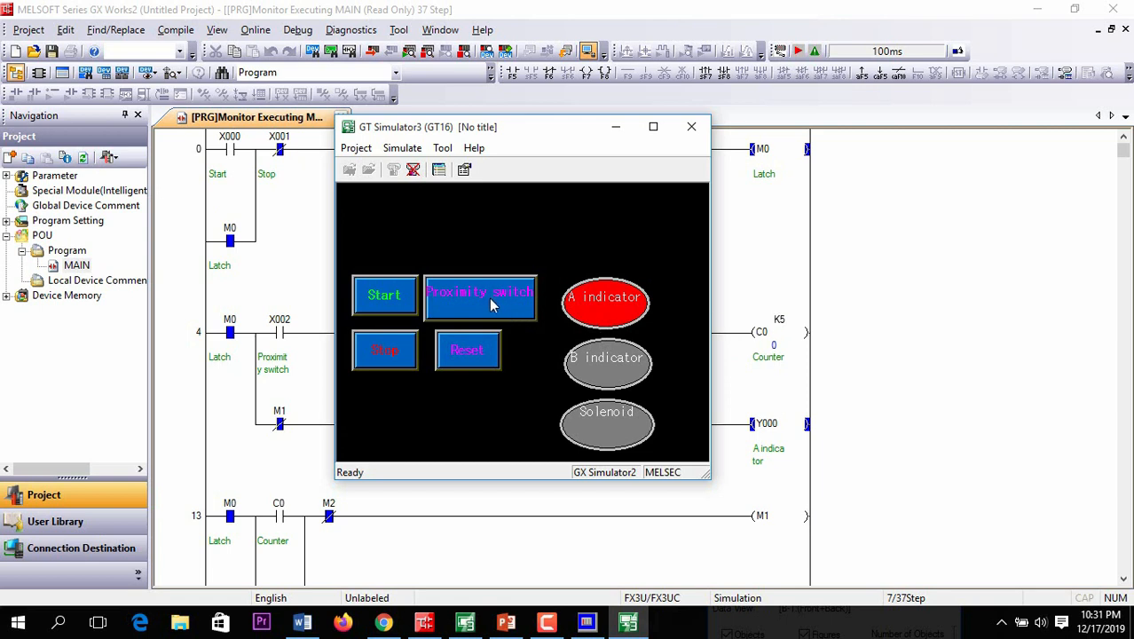
click(480, 296)
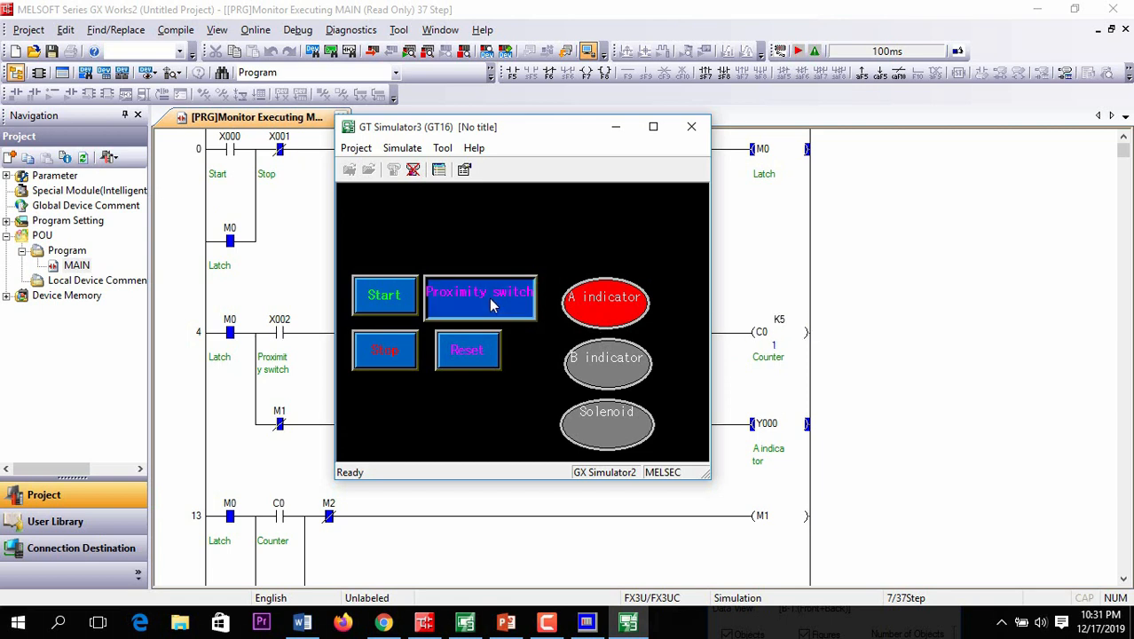
click(480, 296)
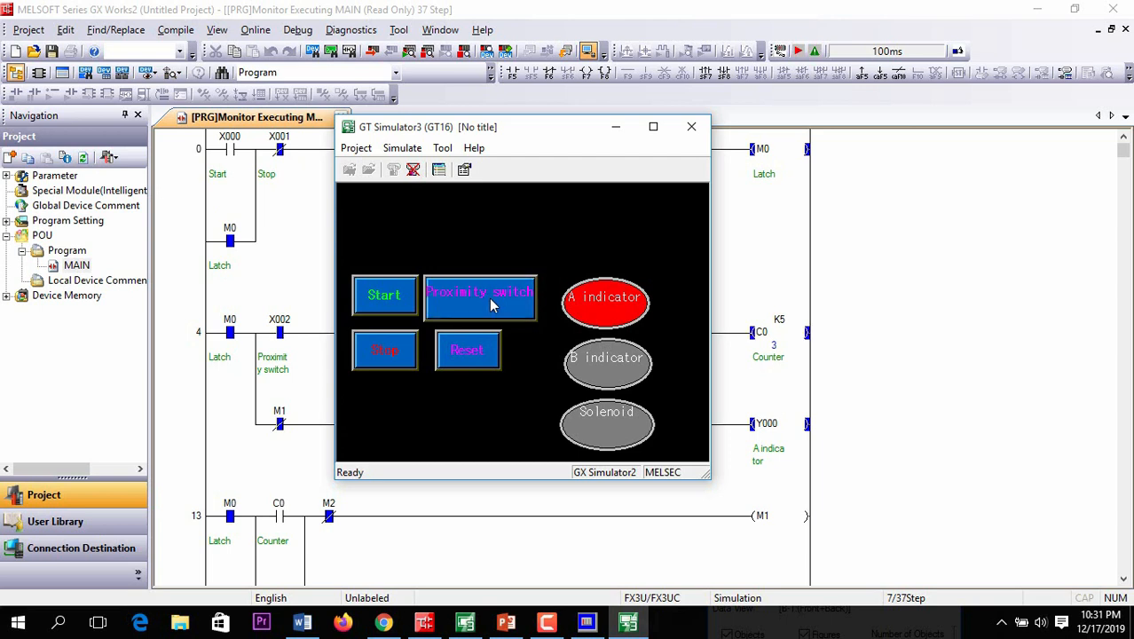
click(480, 295)
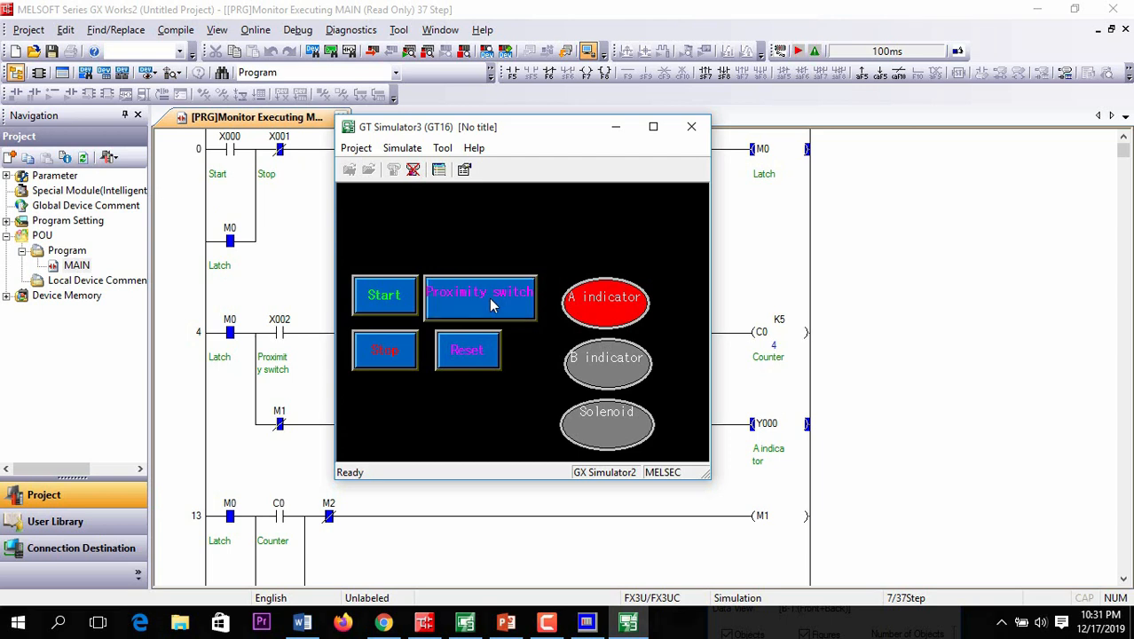
click(480, 295)
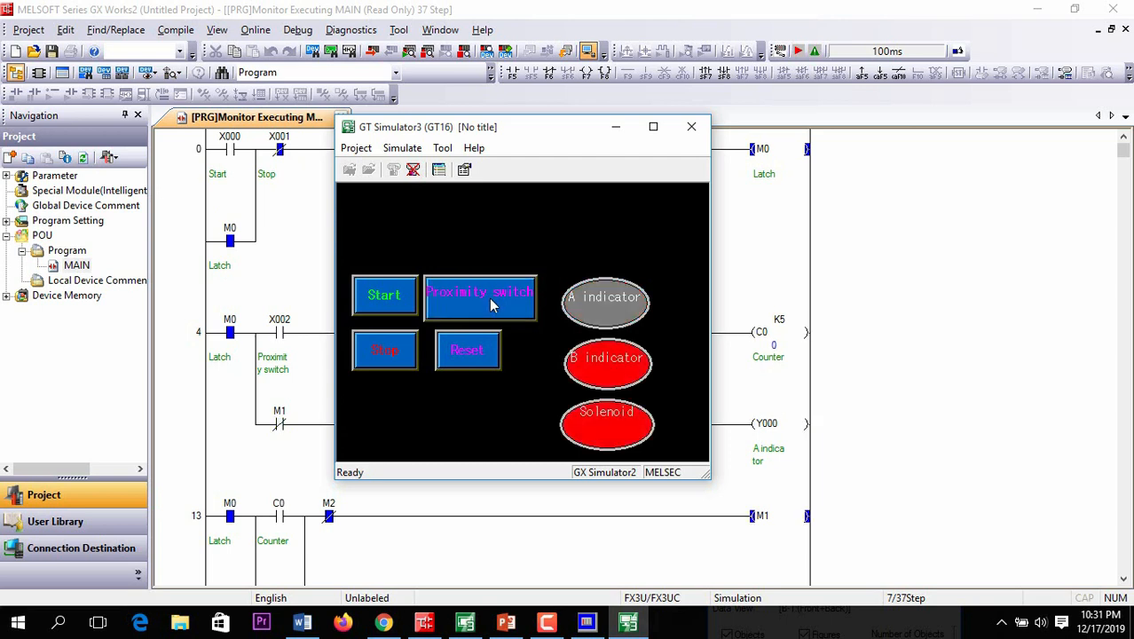
mouse_move(759, 301)
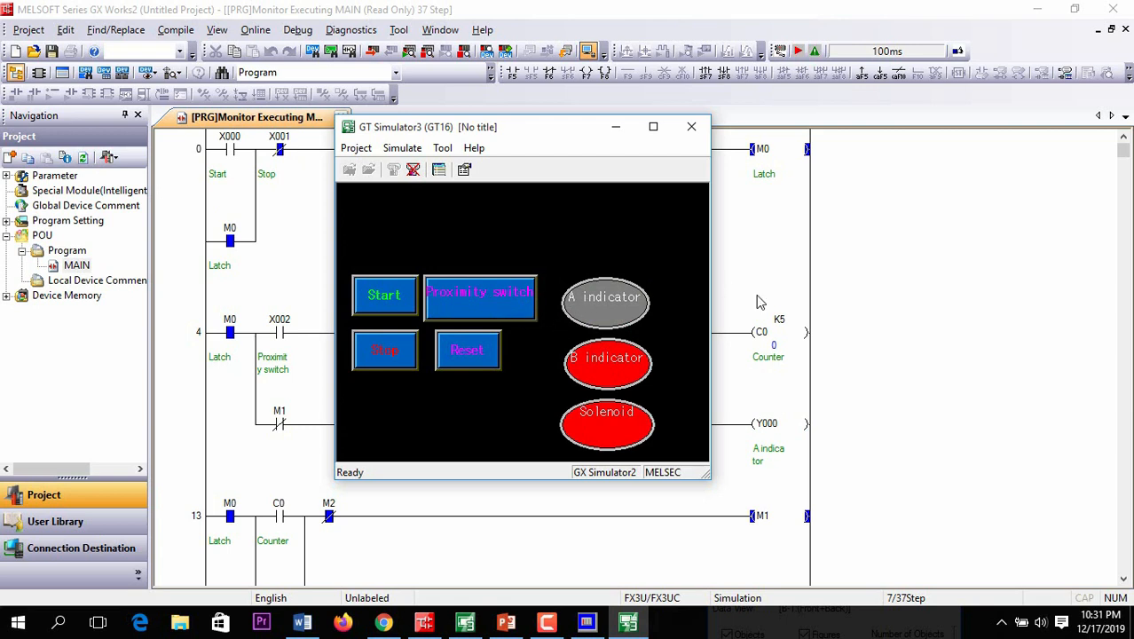
mouse_move(737, 347)
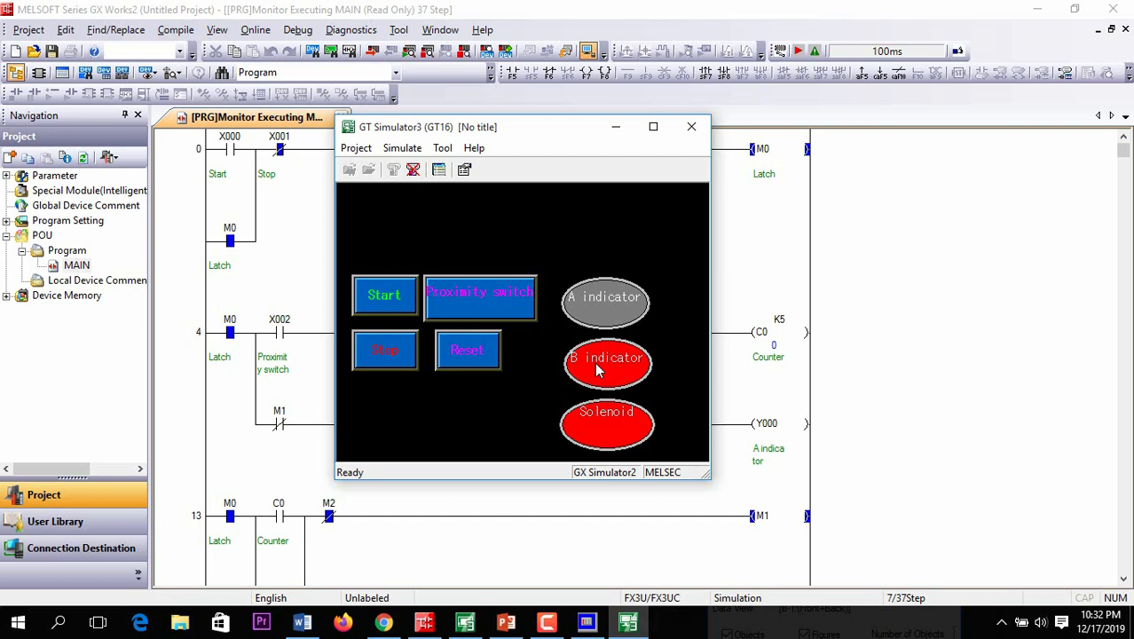
mouse_move(599, 432)
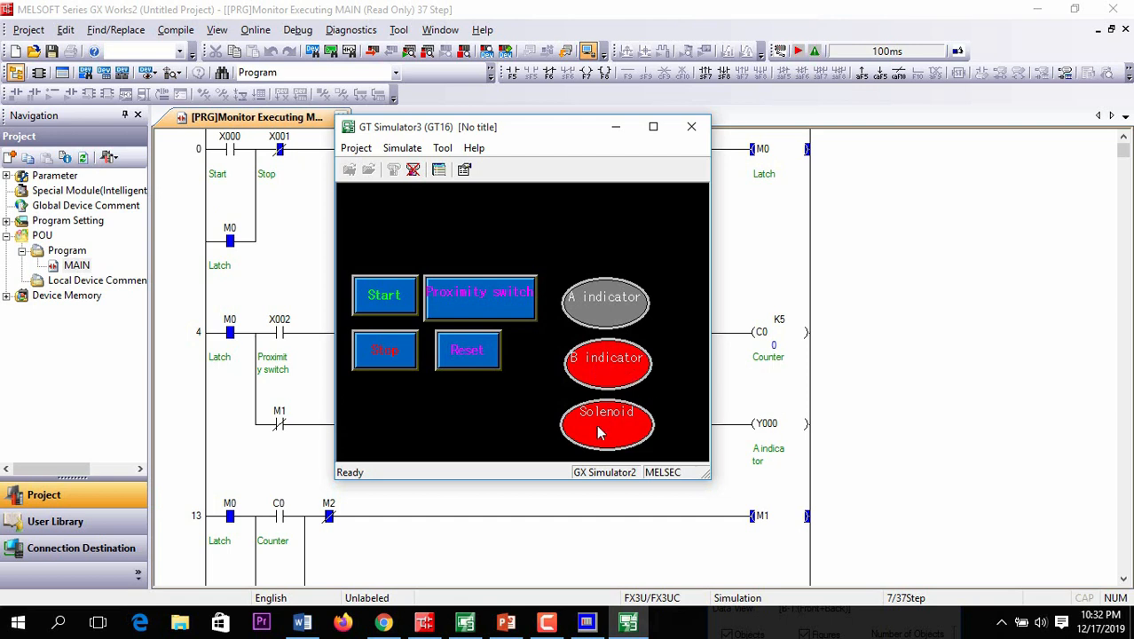
mouse_move(681, 381)
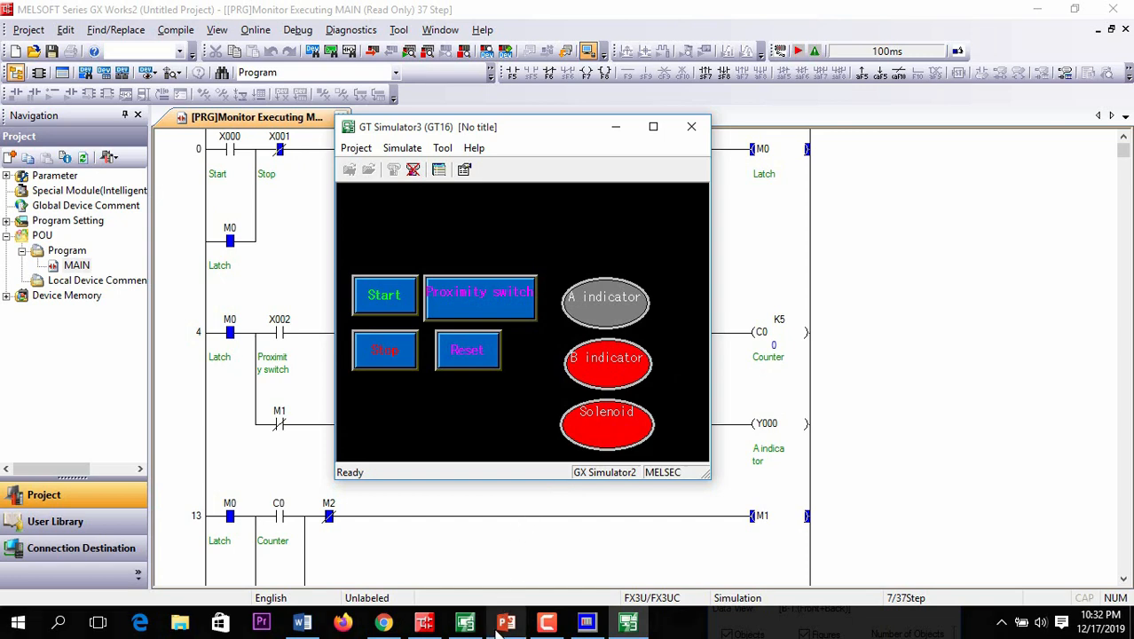
click(506, 621)
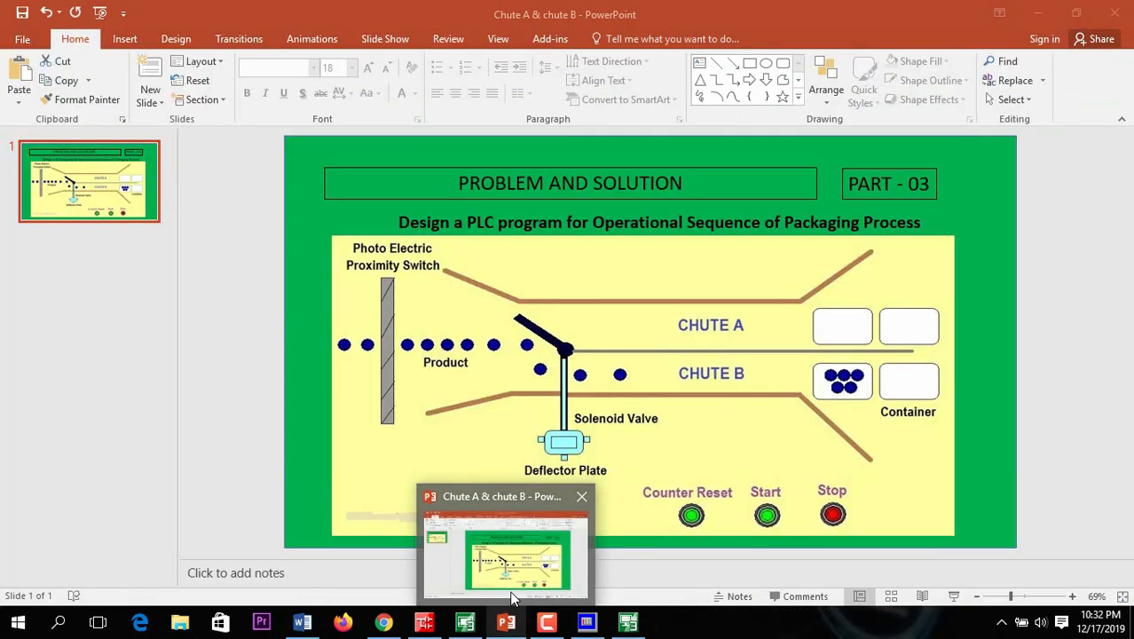
mouse_move(724, 338)
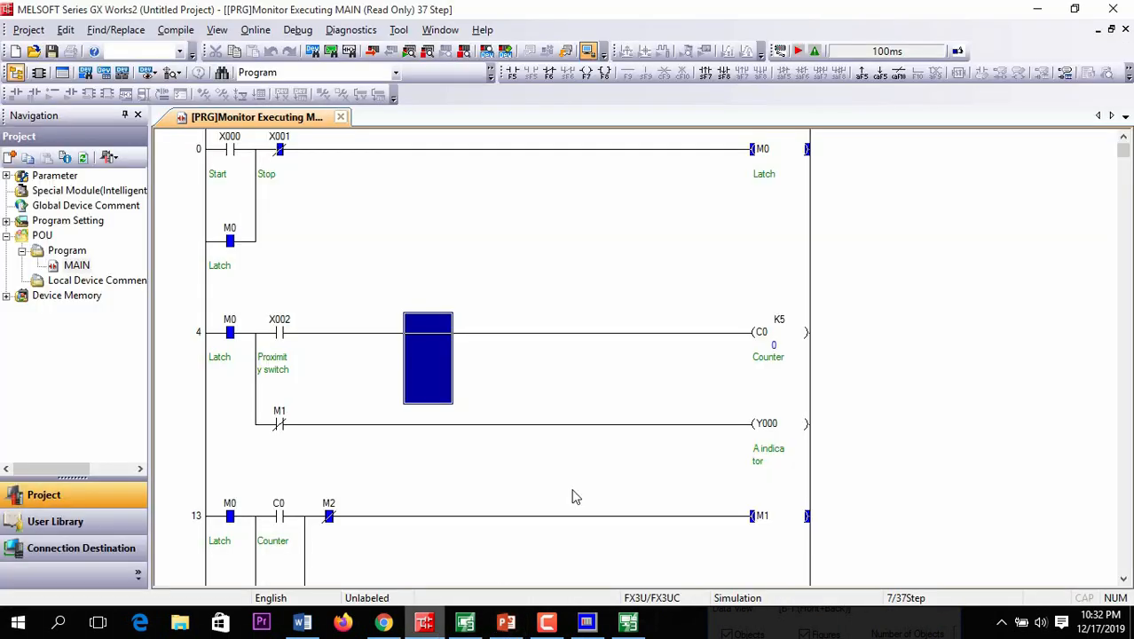
click(628, 621)
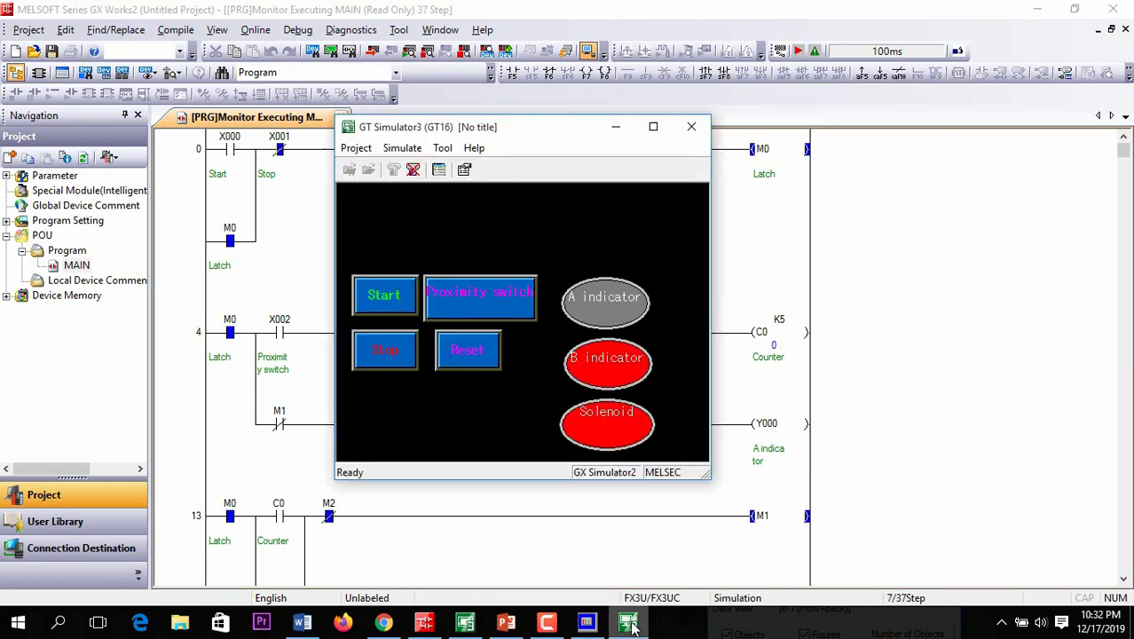
mouse_move(568, 142)
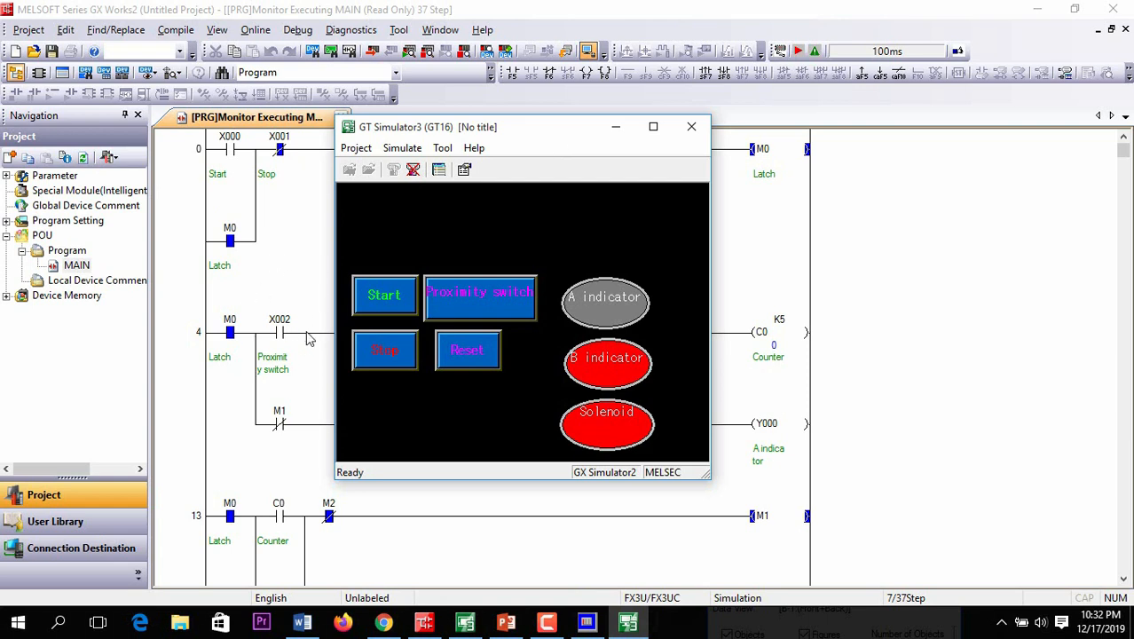
mouse_move(283, 367)
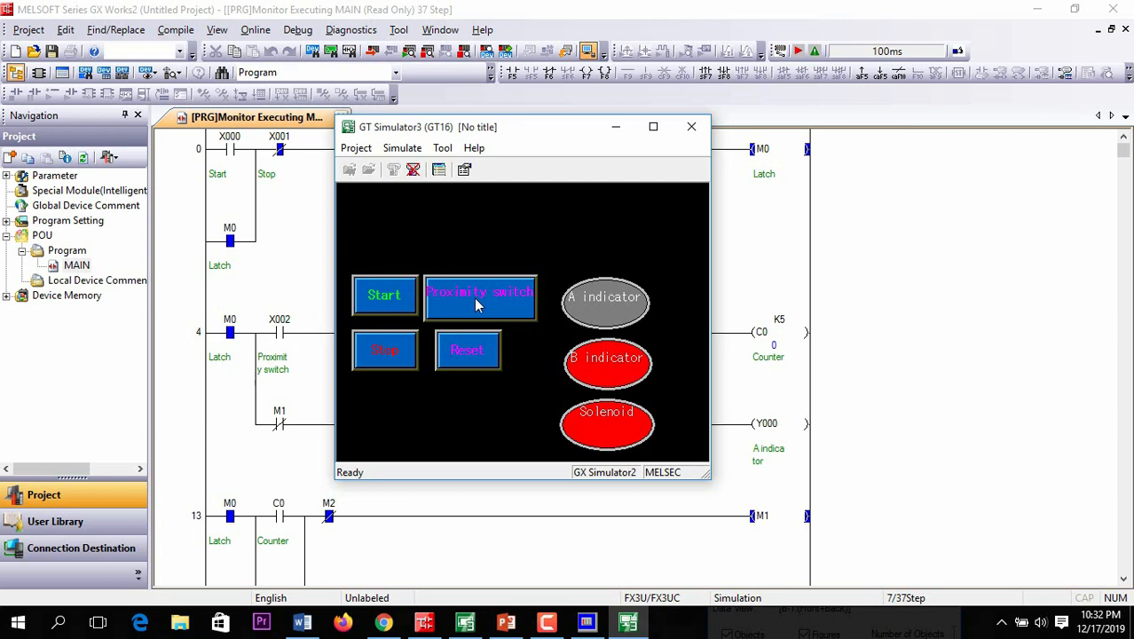
Step: Press Proximity switch three more times so counter C0 resets and indicator A relights
click(480, 295)
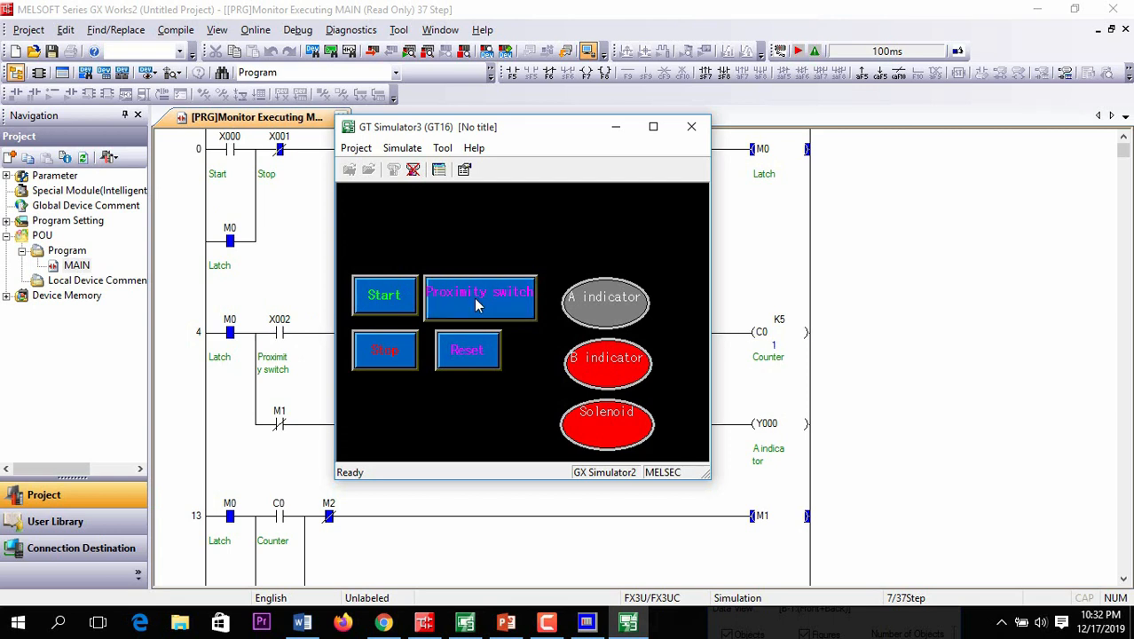
click(480, 296)
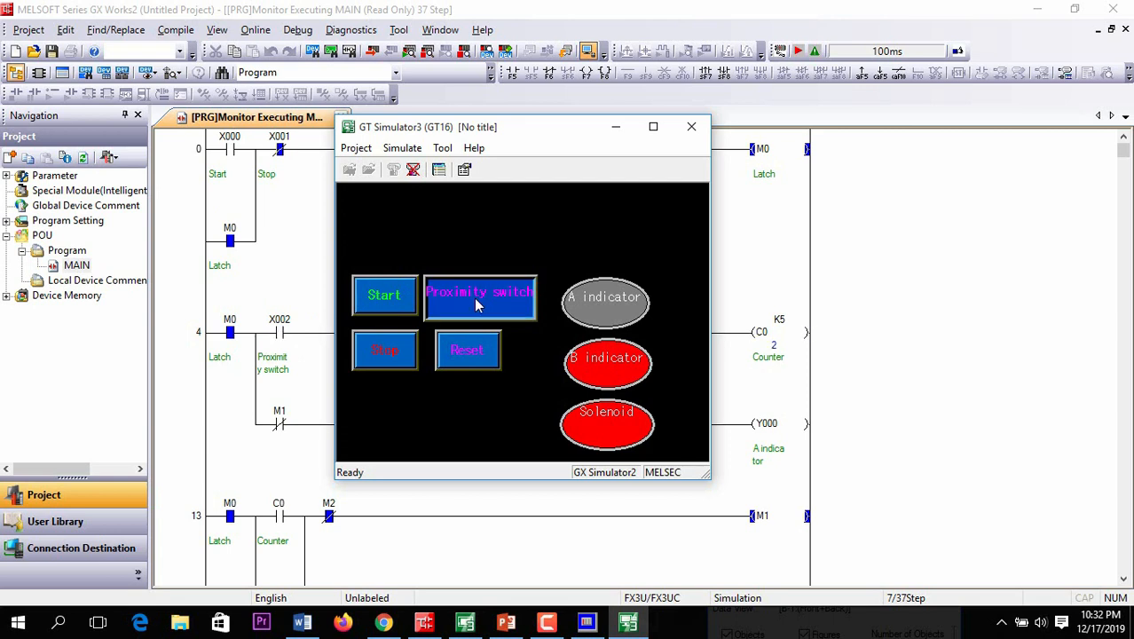
click(479, 296)
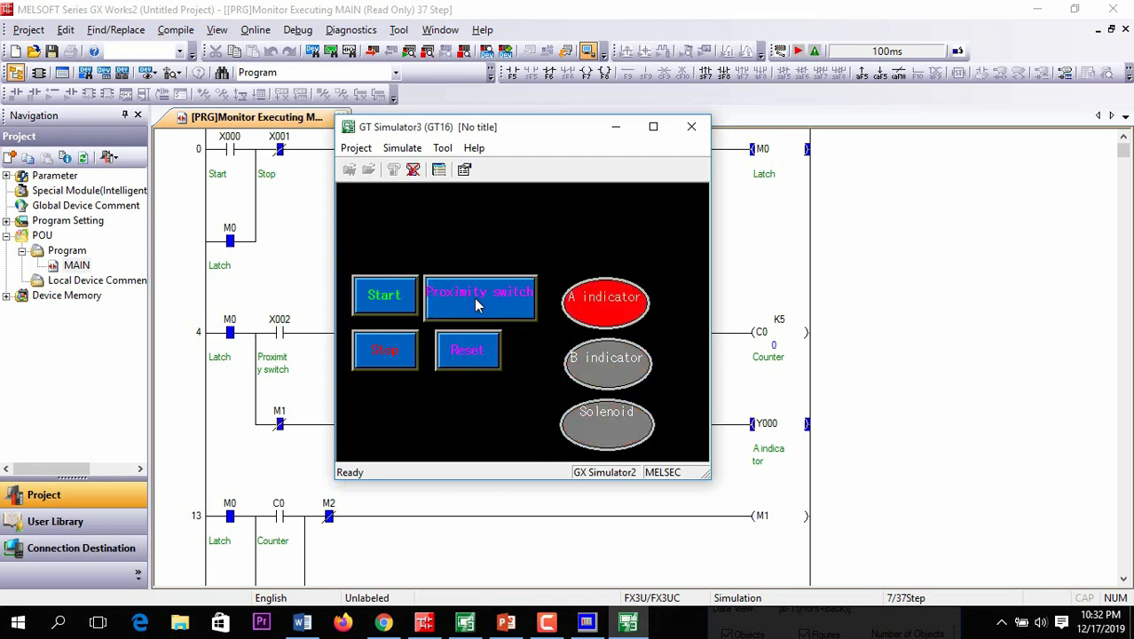
mouse_move(559, 413)
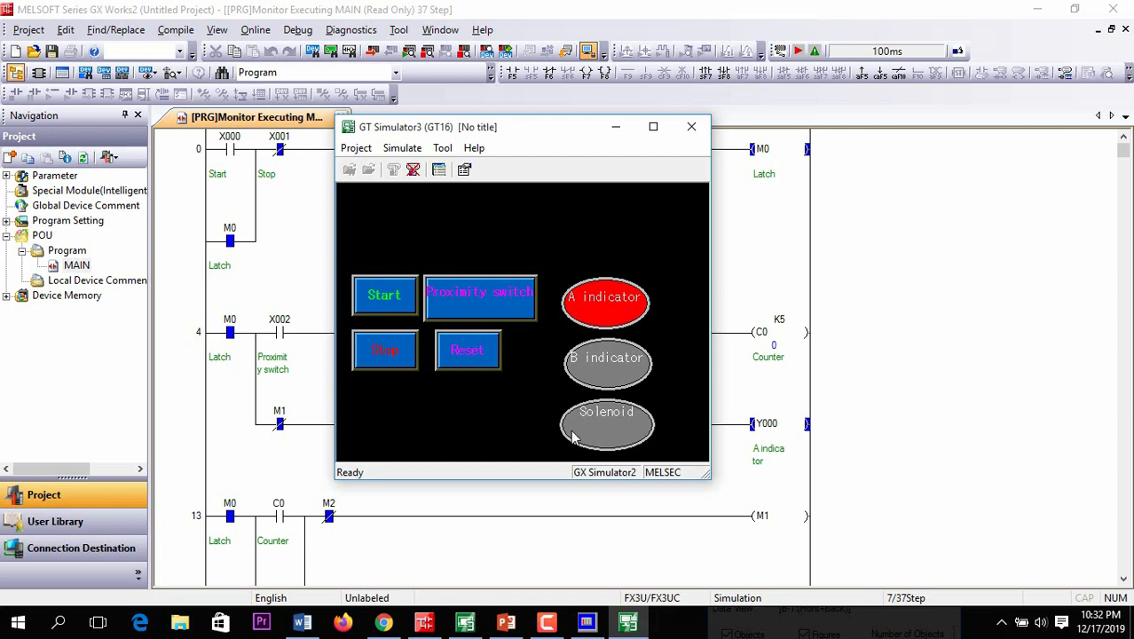
mouse_move(615, 360)
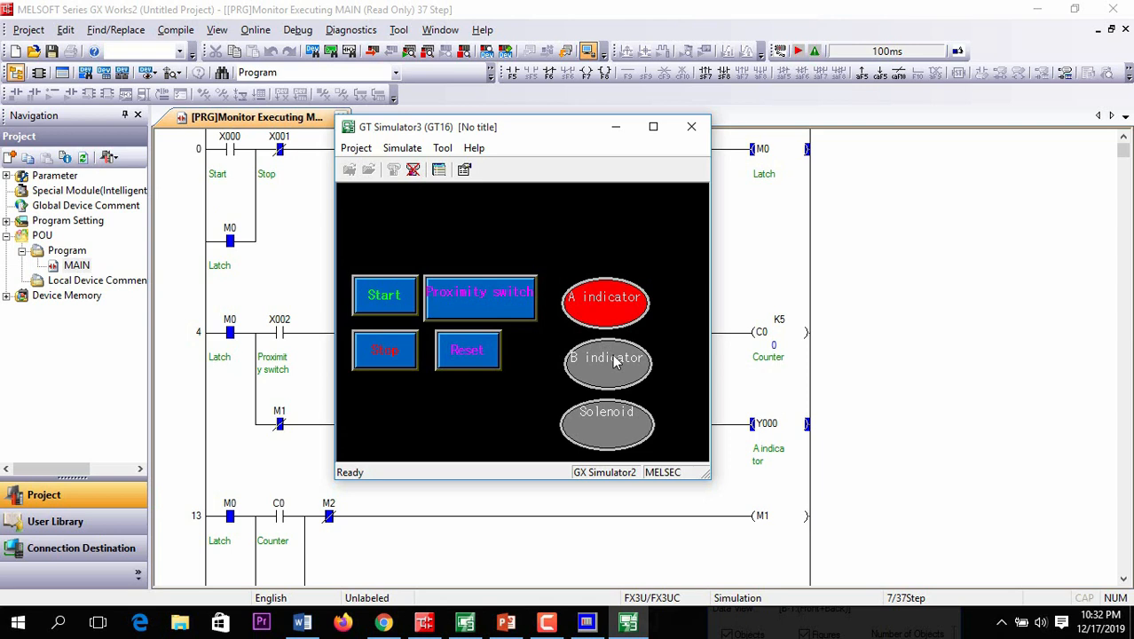
mouse_move(579, 353)
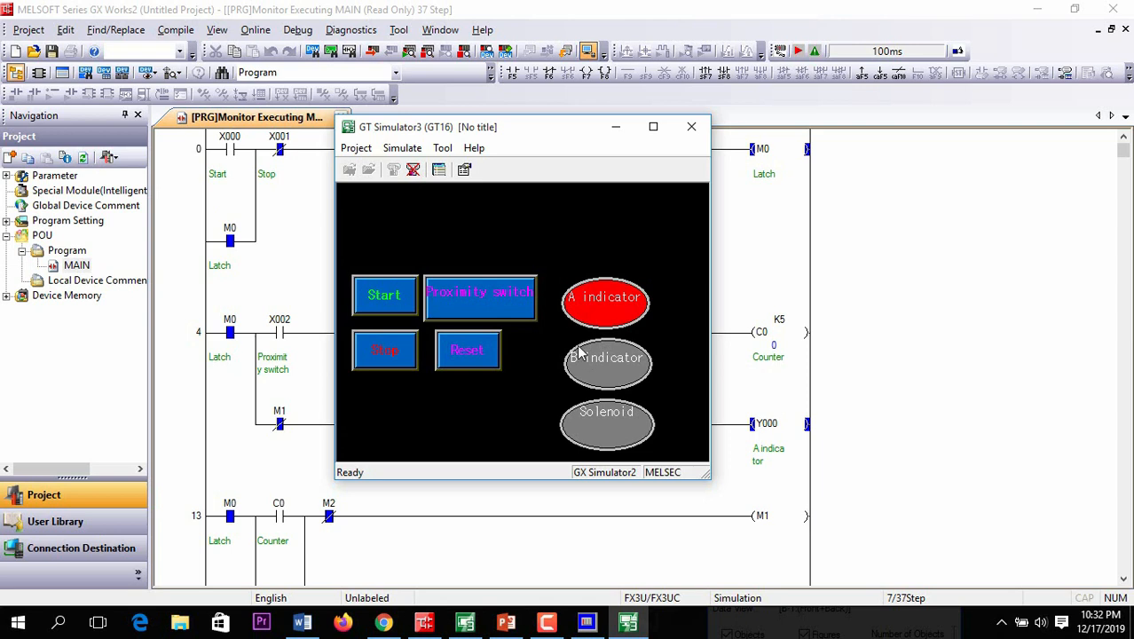
mouse_move(677, 288)
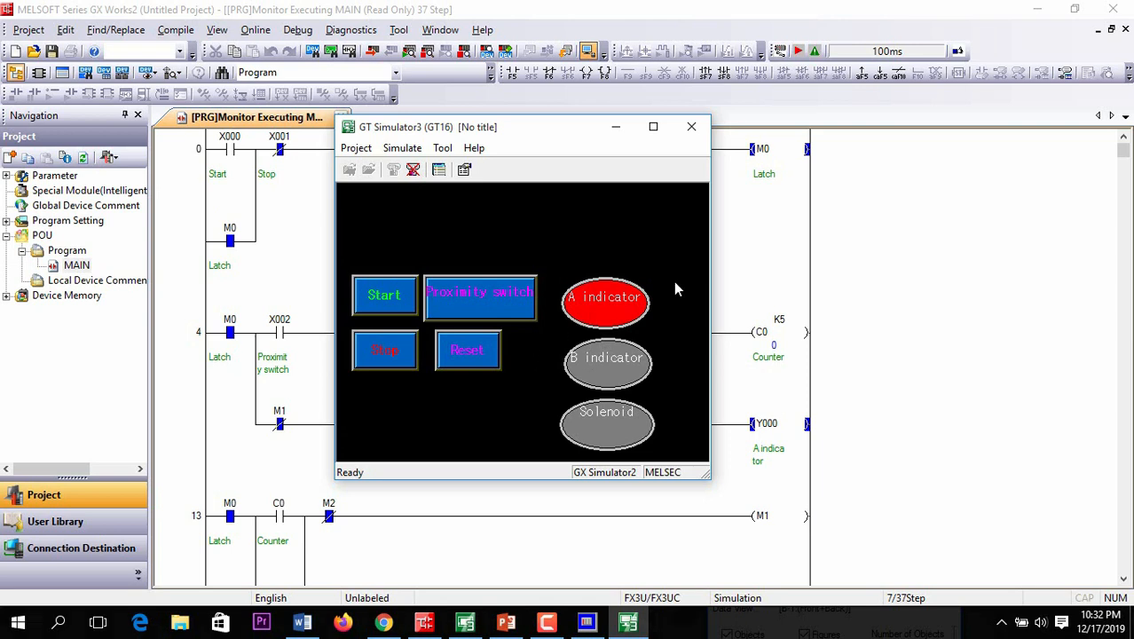
mouse_move(519, 266)
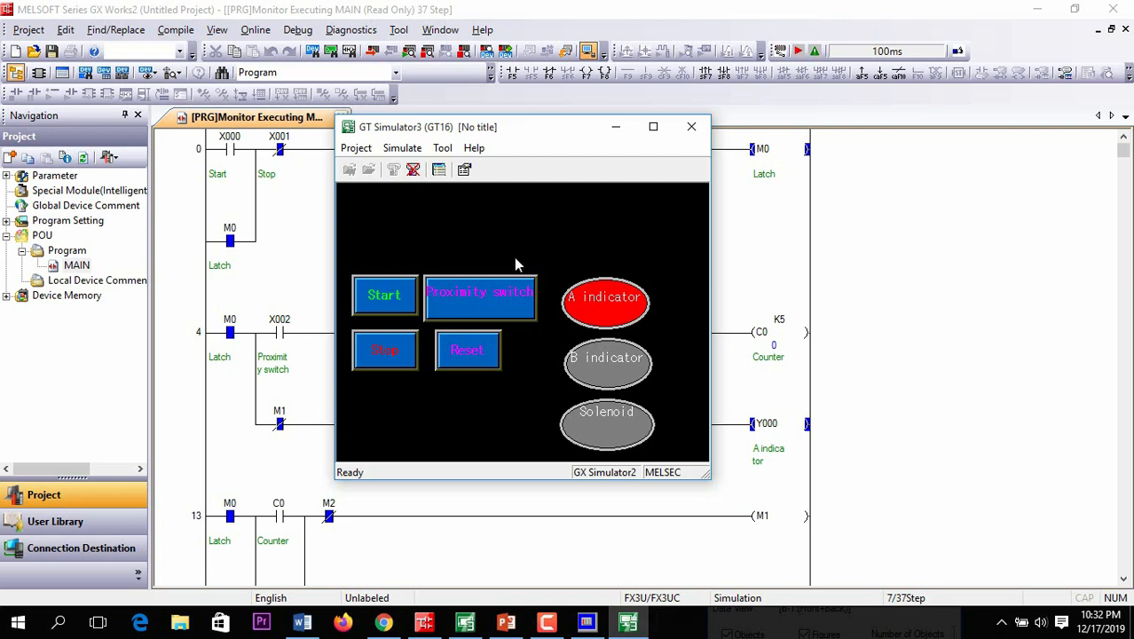
mouse_move(396, 420)
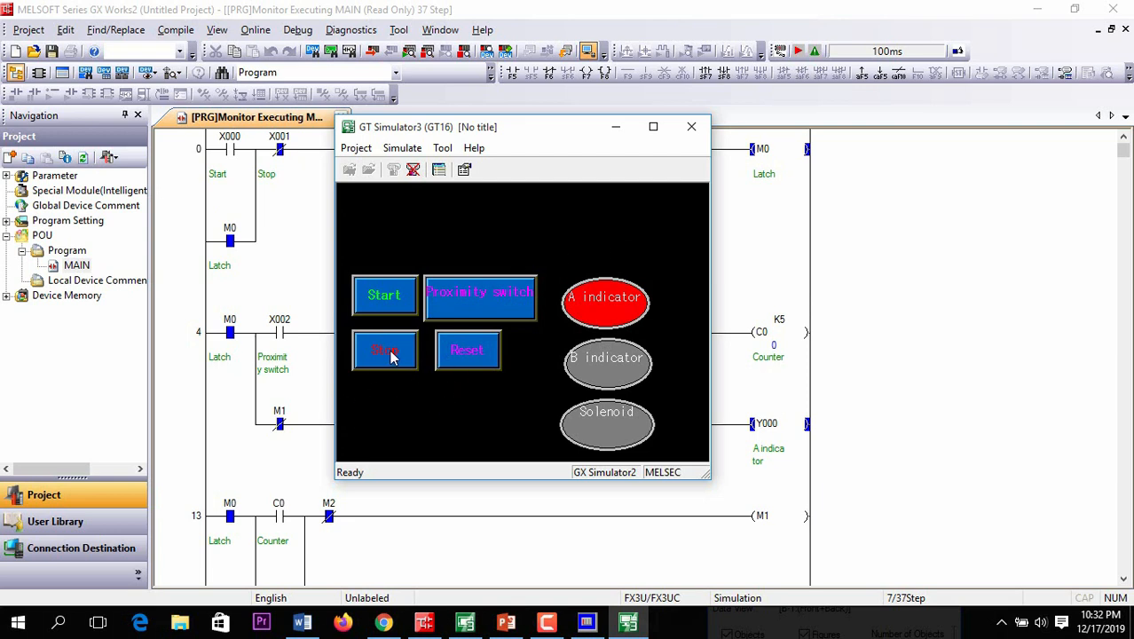
Step: Press Stop to unlatch M0 and turn off the A indicator
click(384, 350)
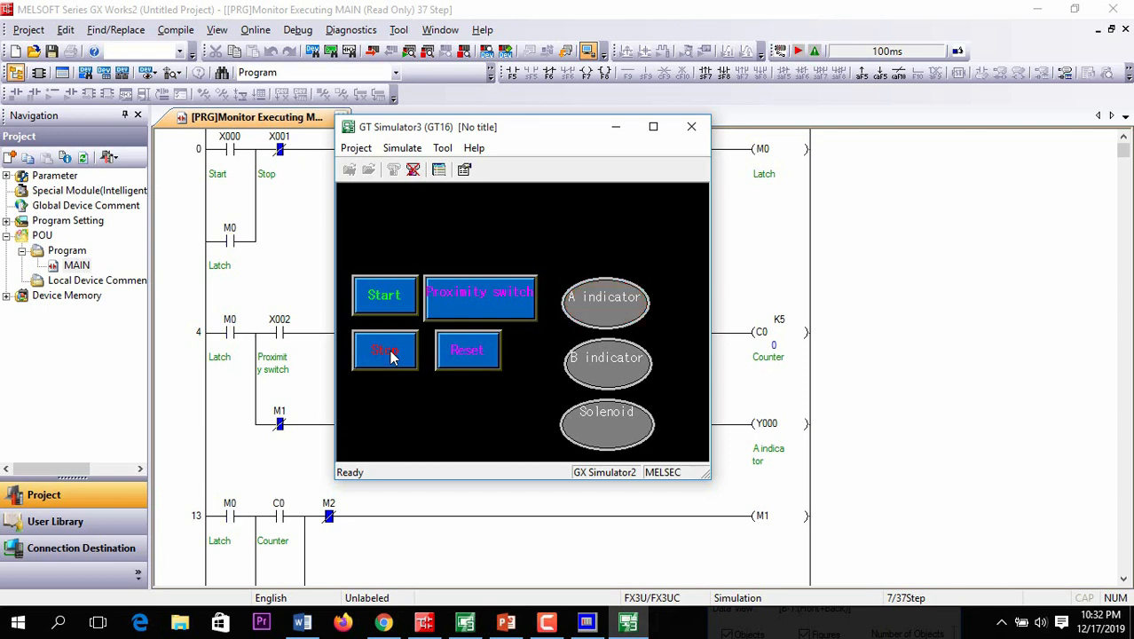
mouse_move(504, 219)
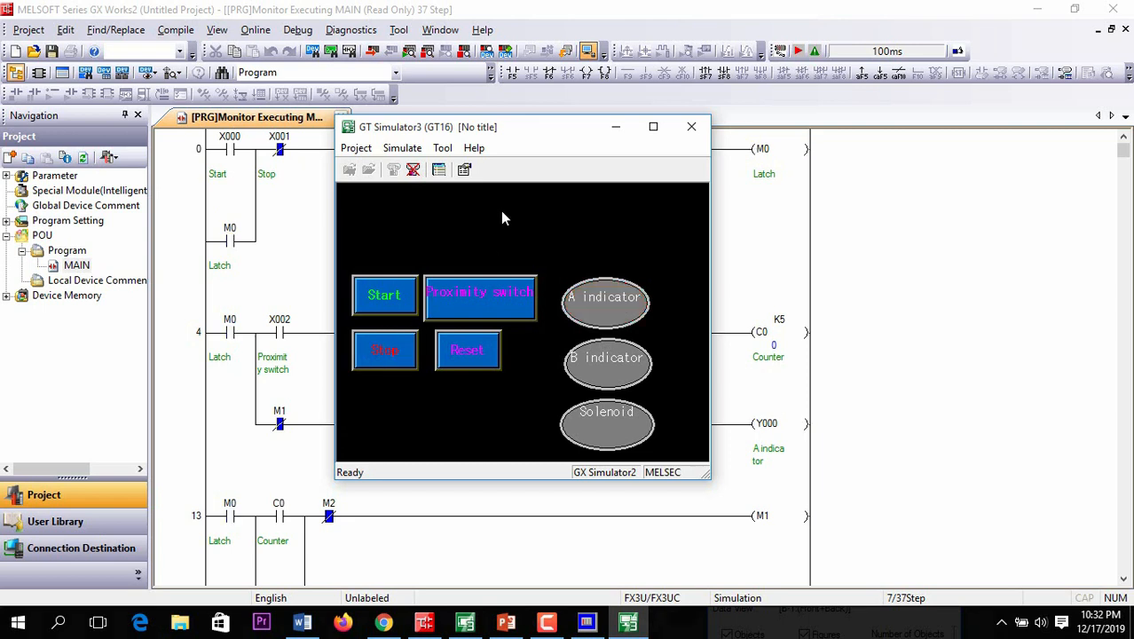
mouse_move(521, 207)
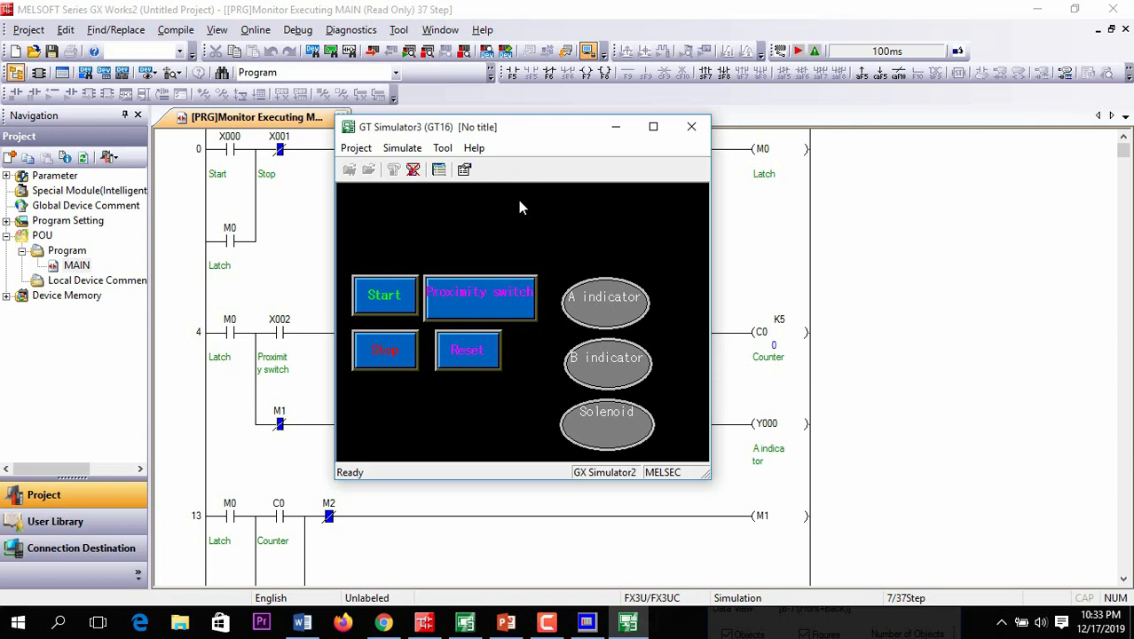